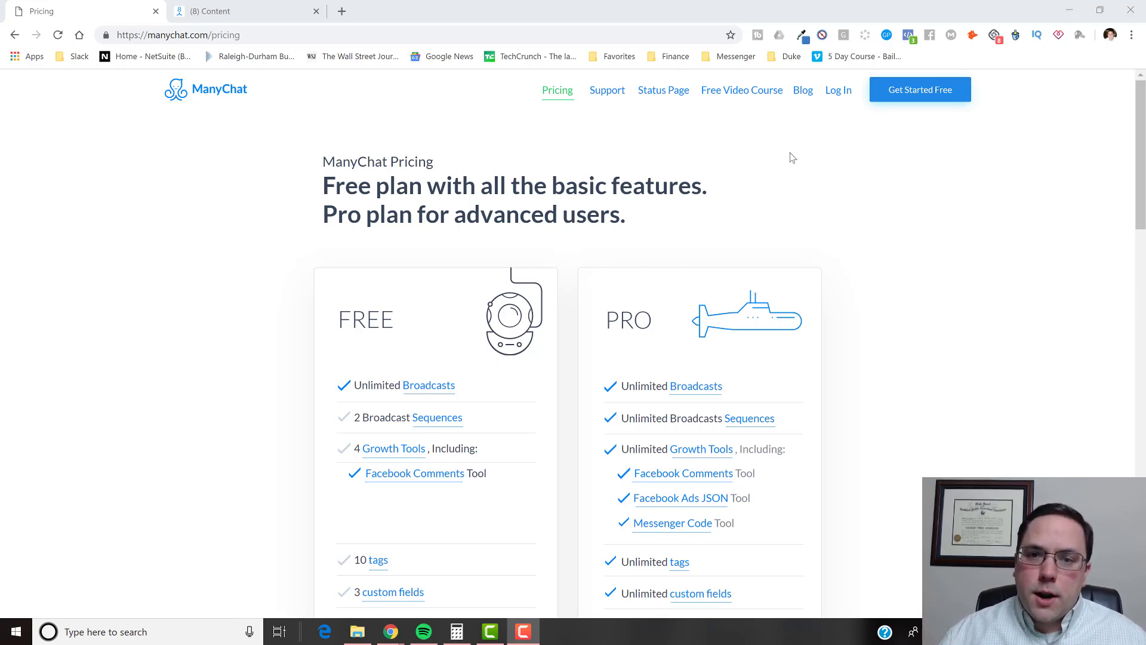
Scroll down the ManyChat pricing page to the side-by-side Free and Pro feature lists.
scroll("down", 3)
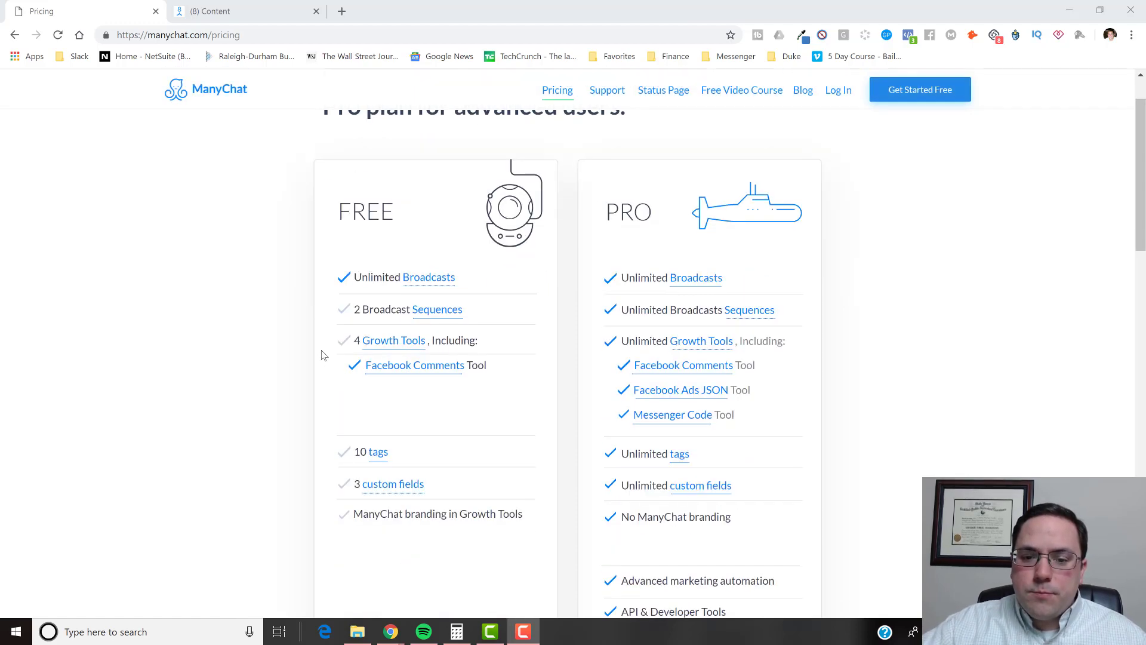
scroll("down", 3)
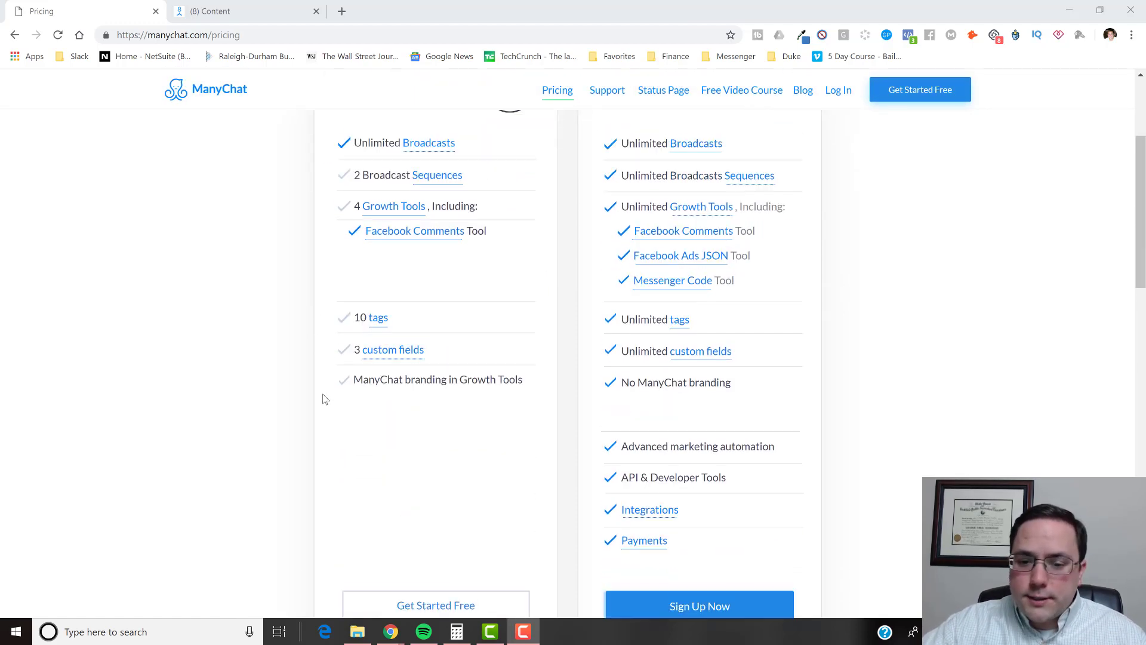
scroll("up", 3)
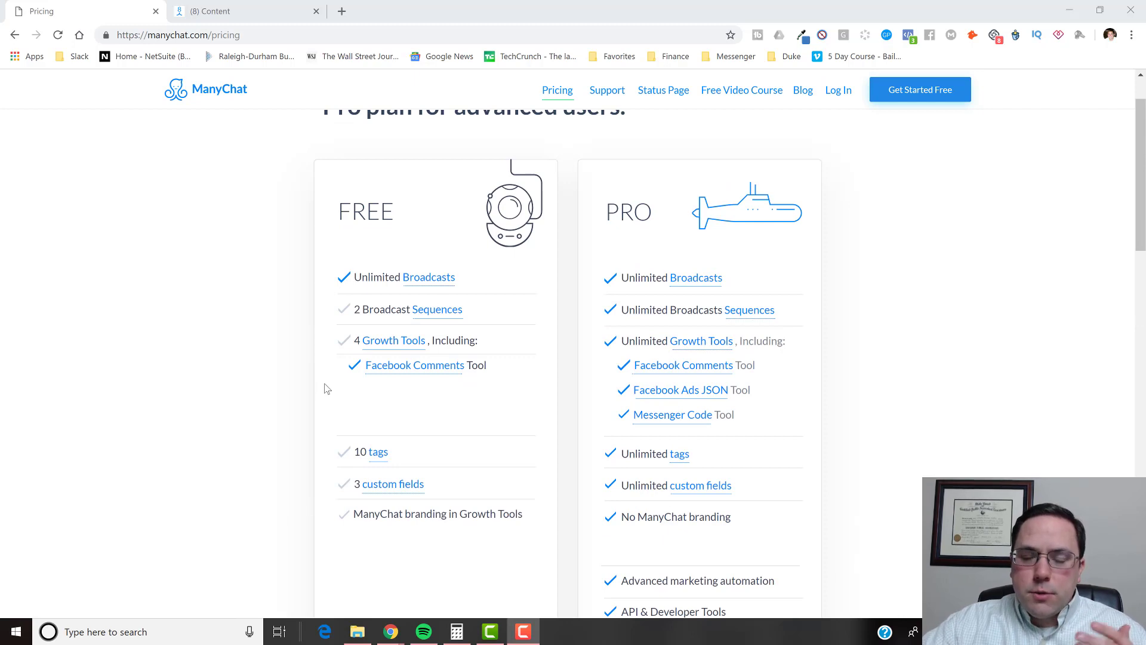
mouse_move(338, 400)
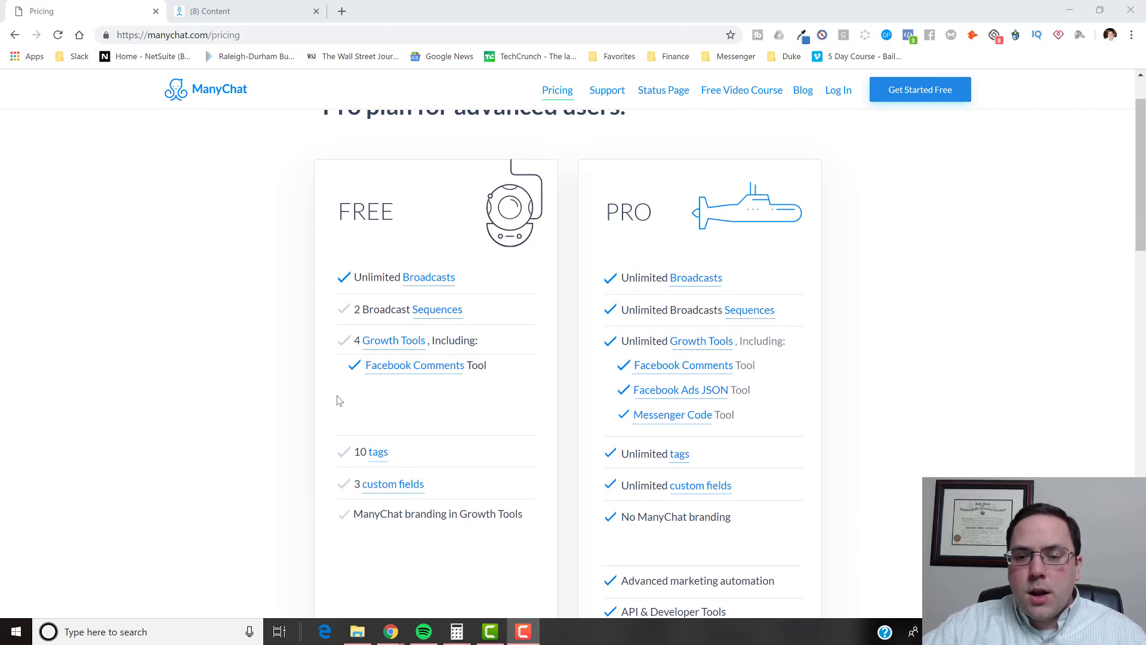
mouse_move(299, 377)
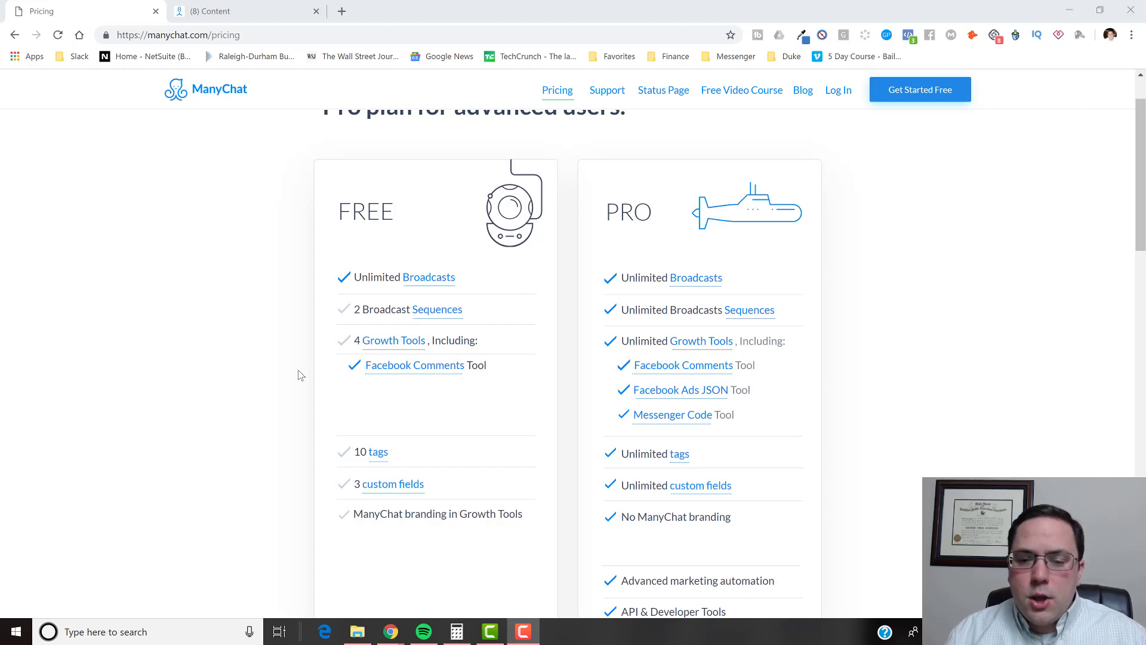
mouse_move(317, 179)
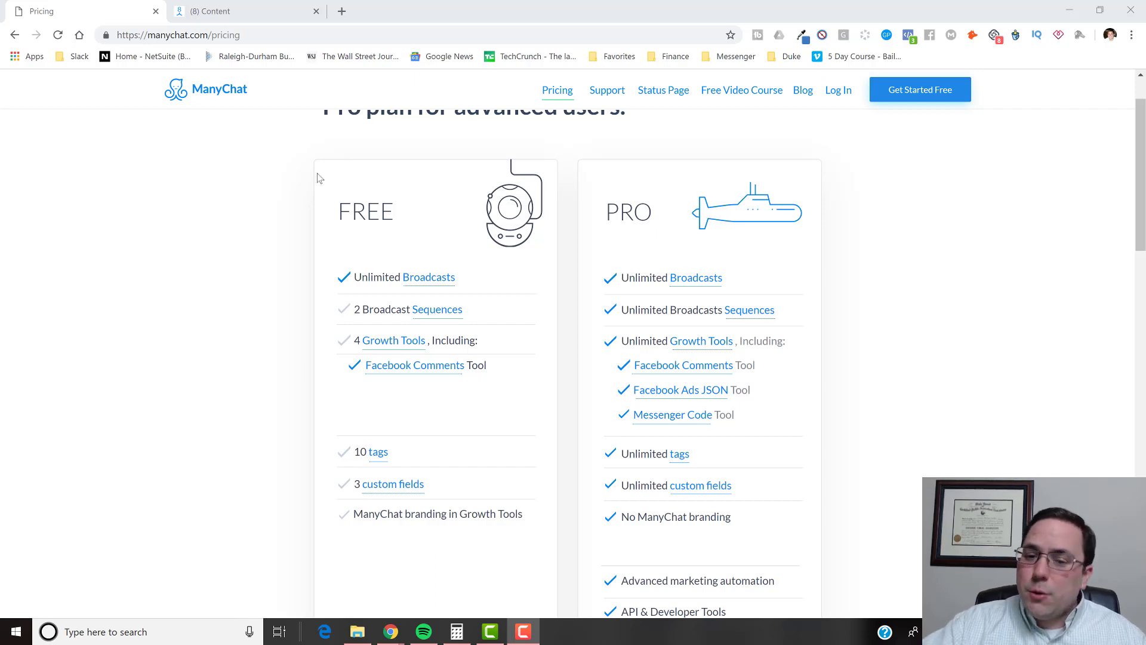
mouse_move(437, 313)
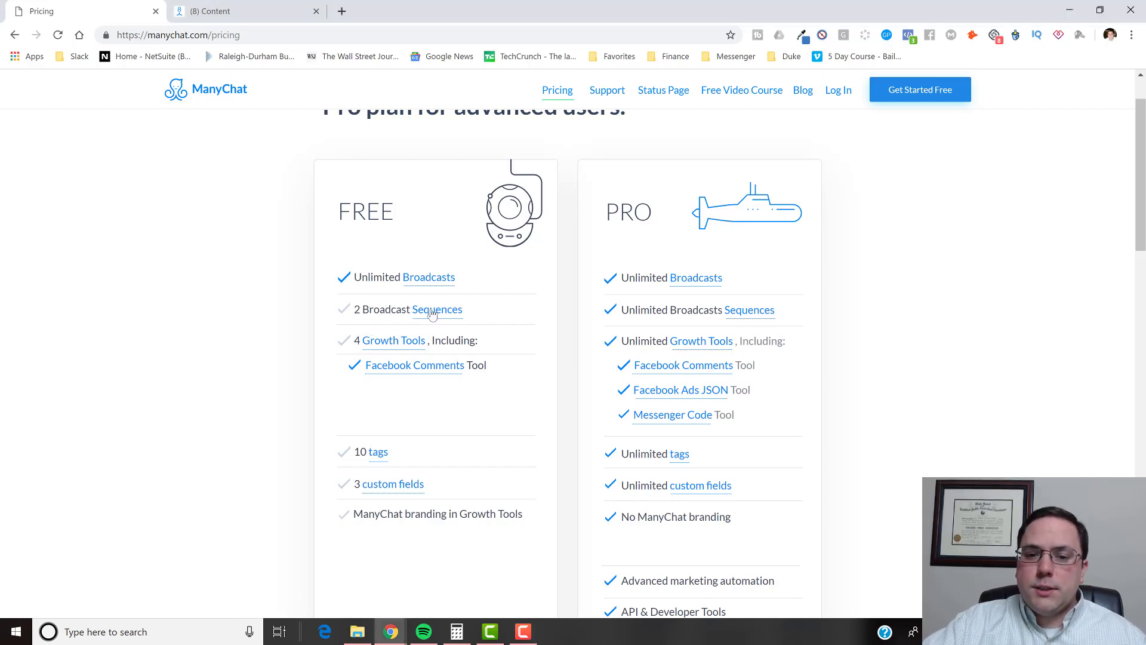
mouse_move(482, 315)
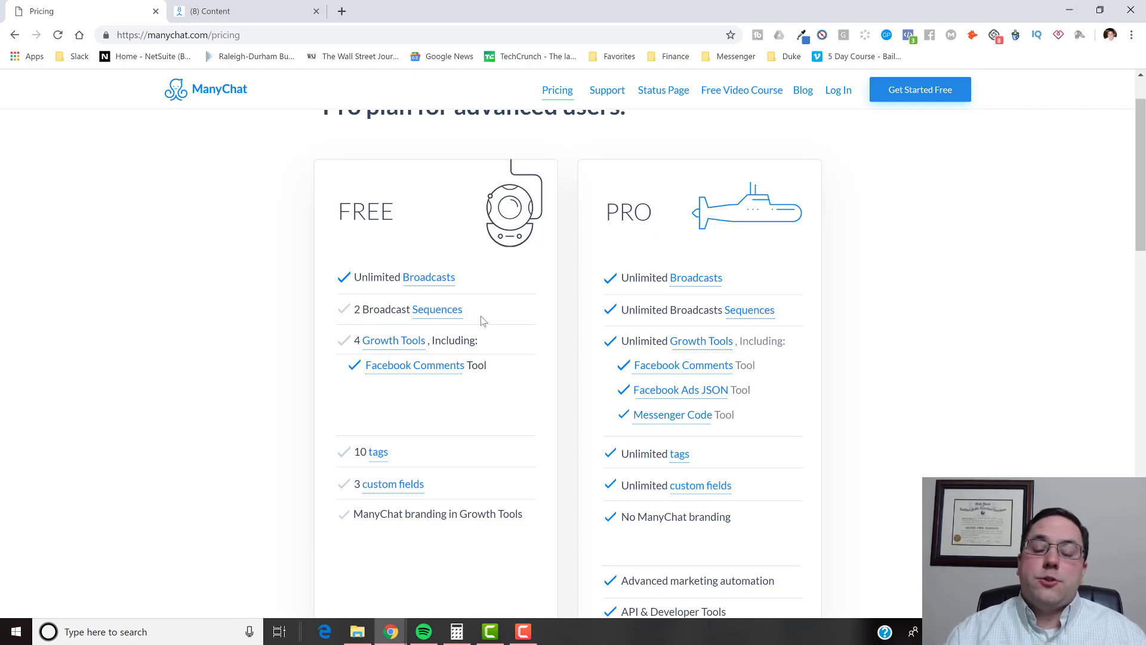
mouse_move(485, 331)
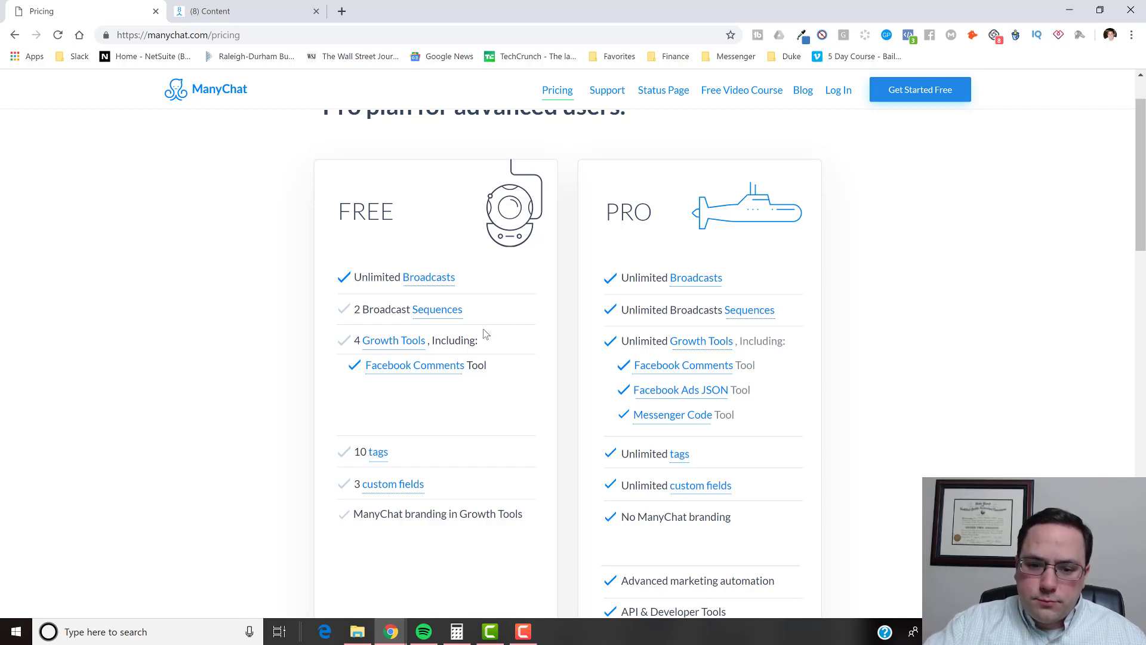
mouse_move(487, 363)
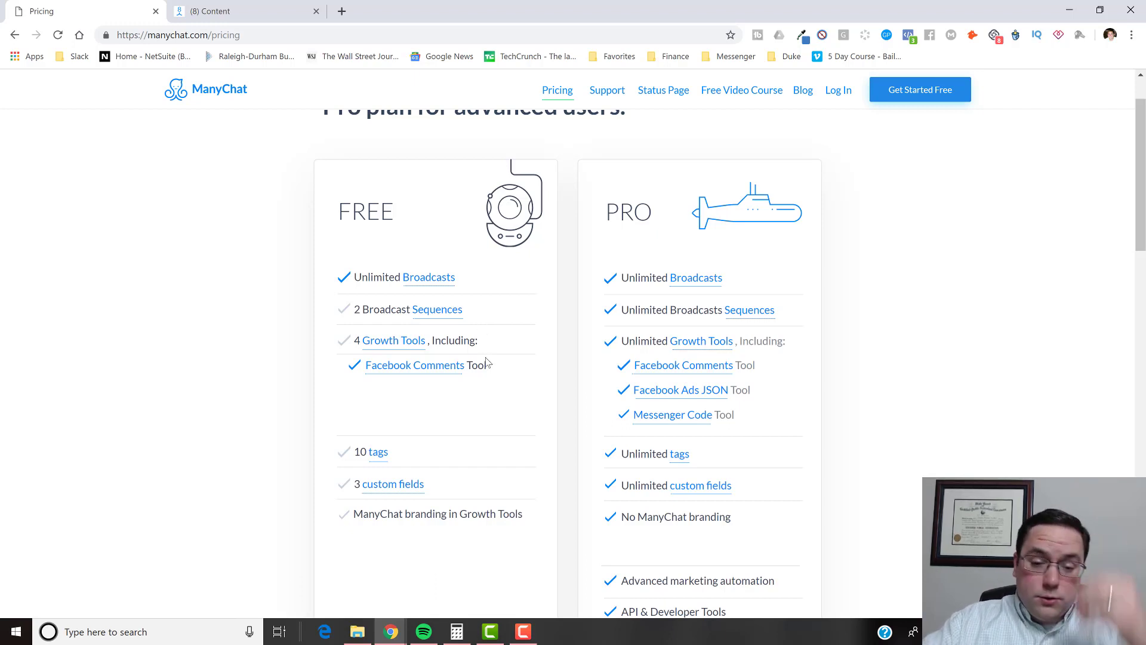
mouse_move(419, 375)
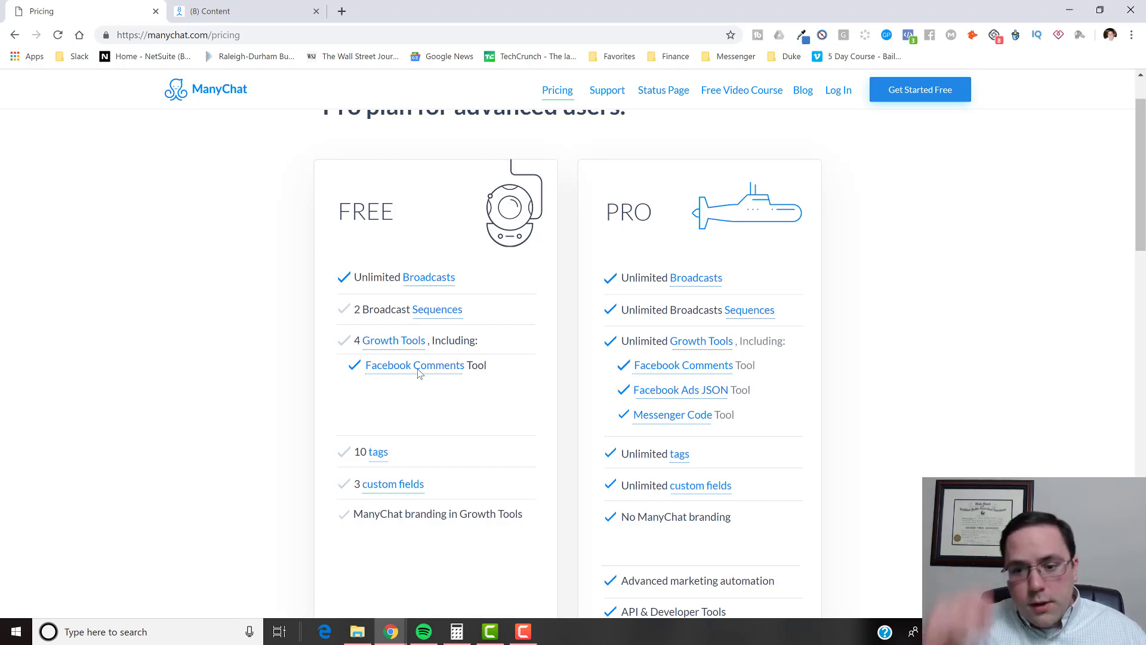
mouse_move(673, 373)
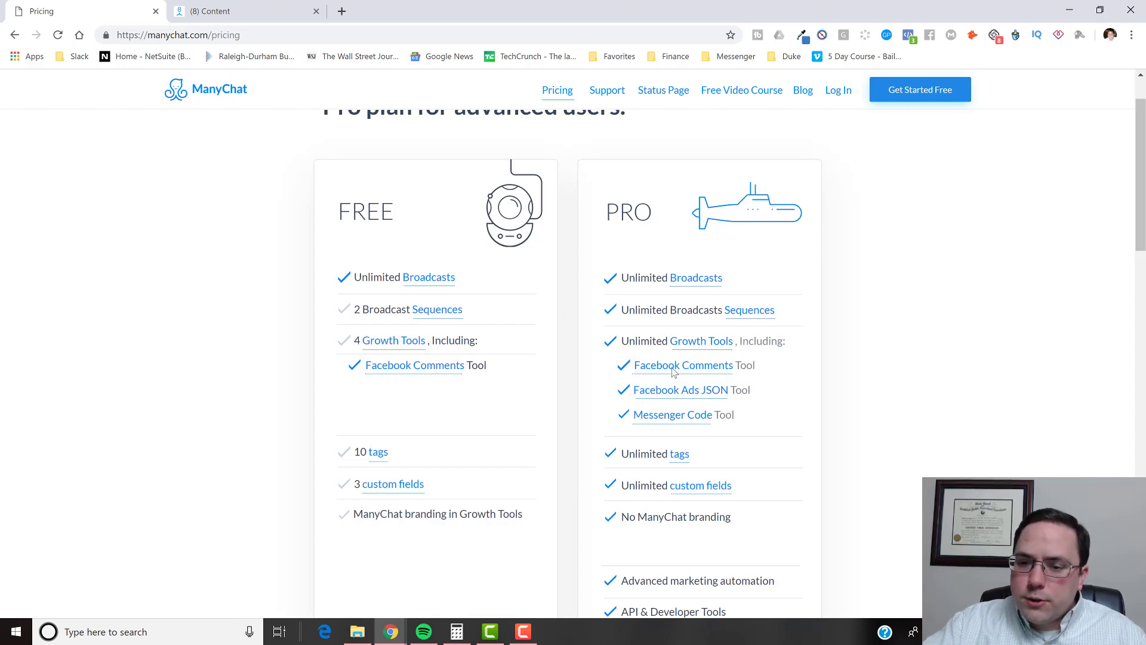
mouse_move(800, 276)
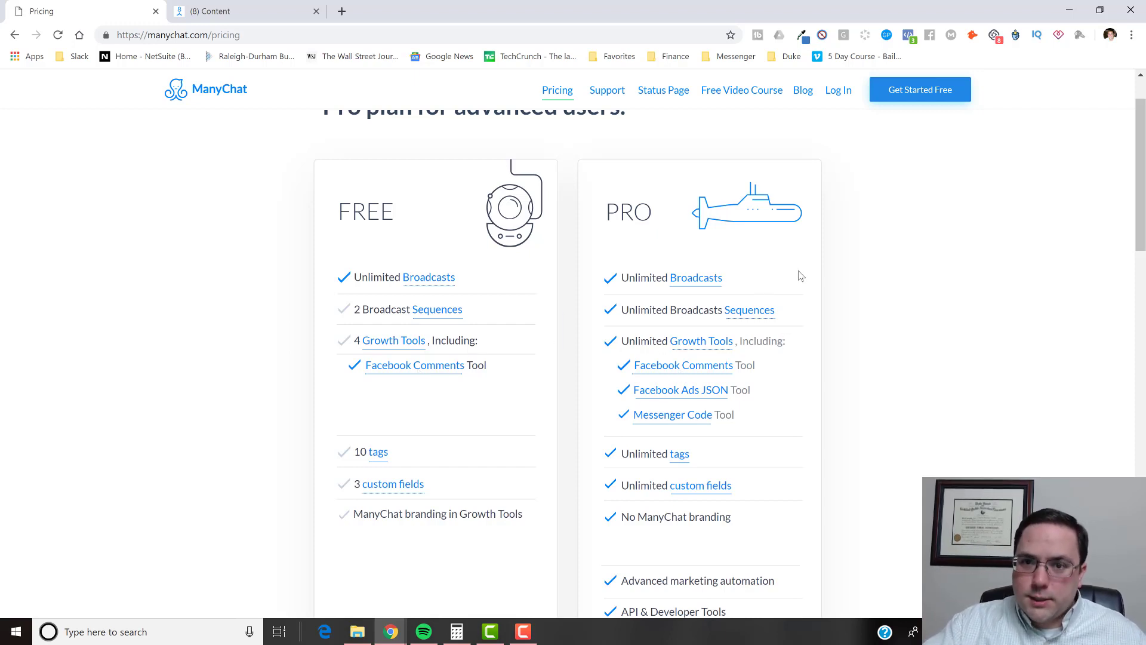
scroll("down", 3)
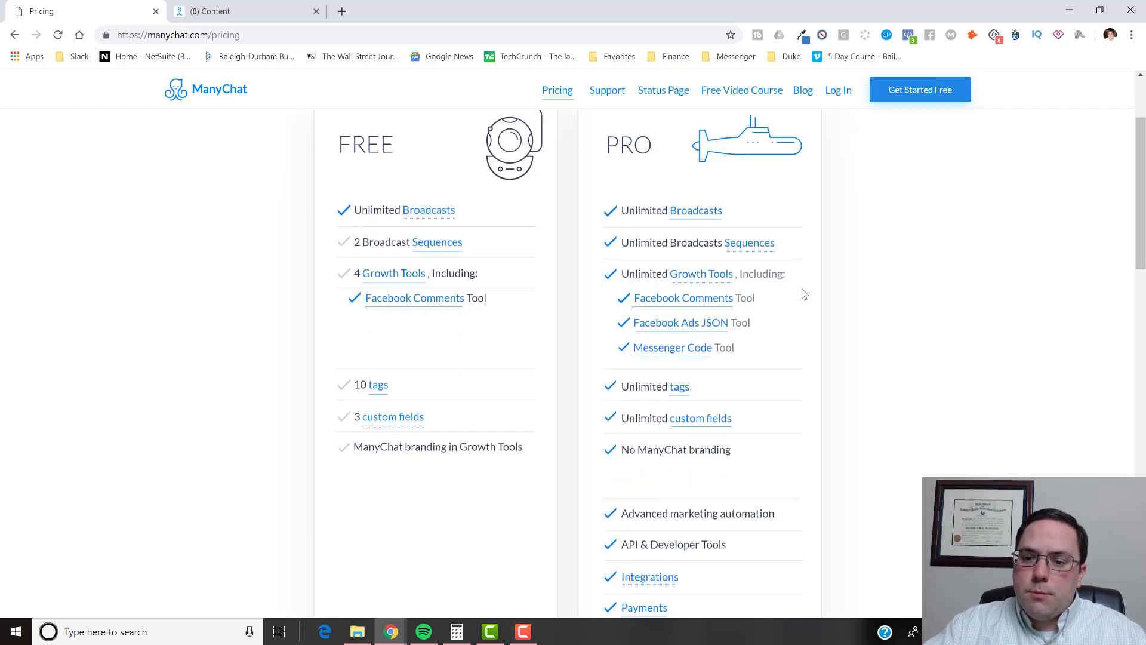
mouse_move(799, 291)
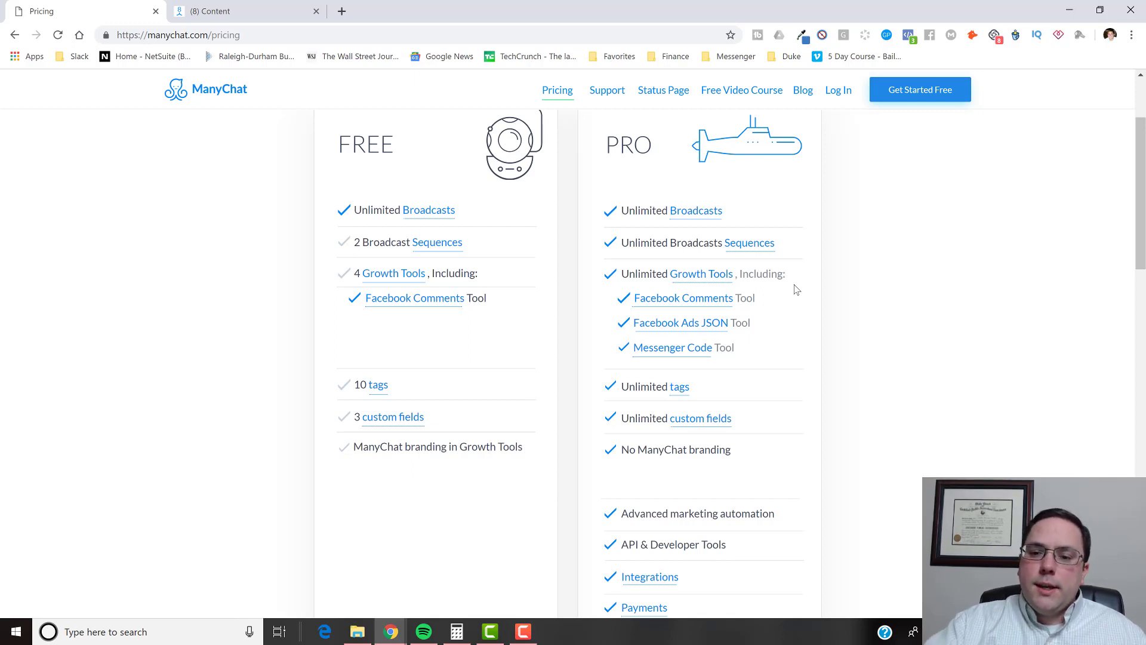
mouse_move(680, 322)
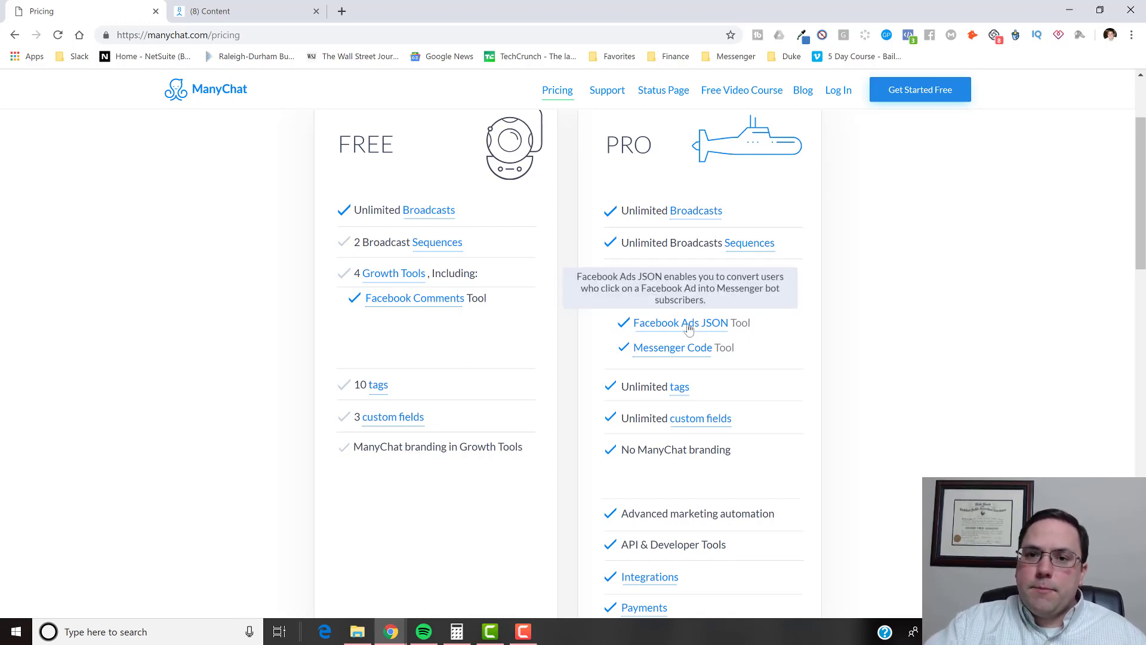
mouse_move(773, 327)
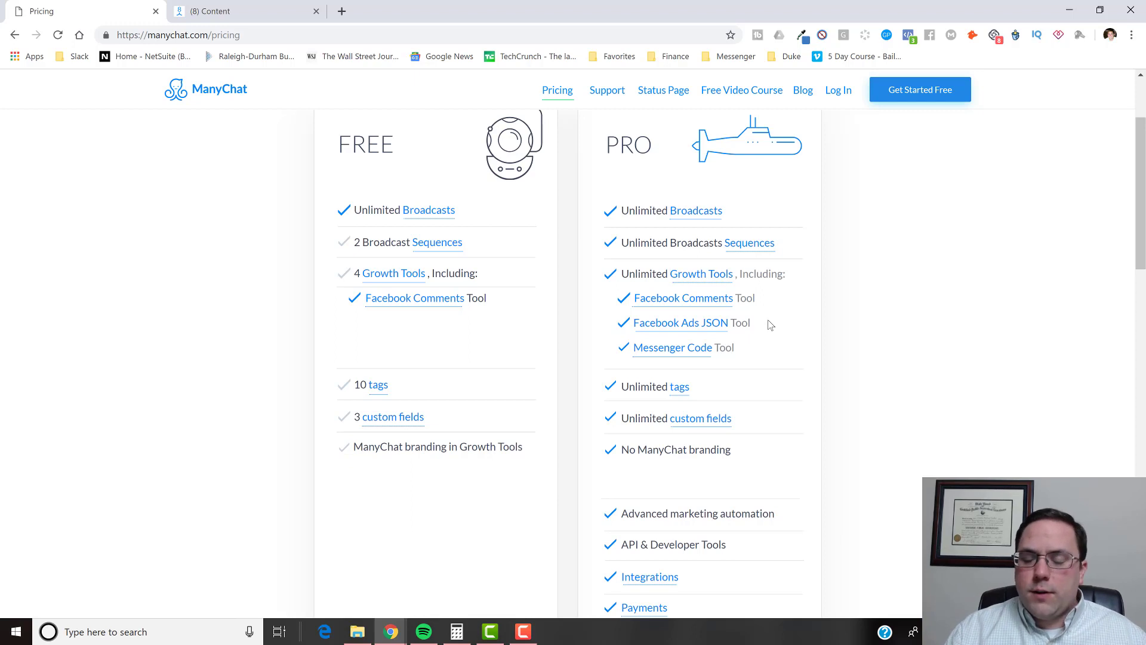
mouse_move(681, 322)
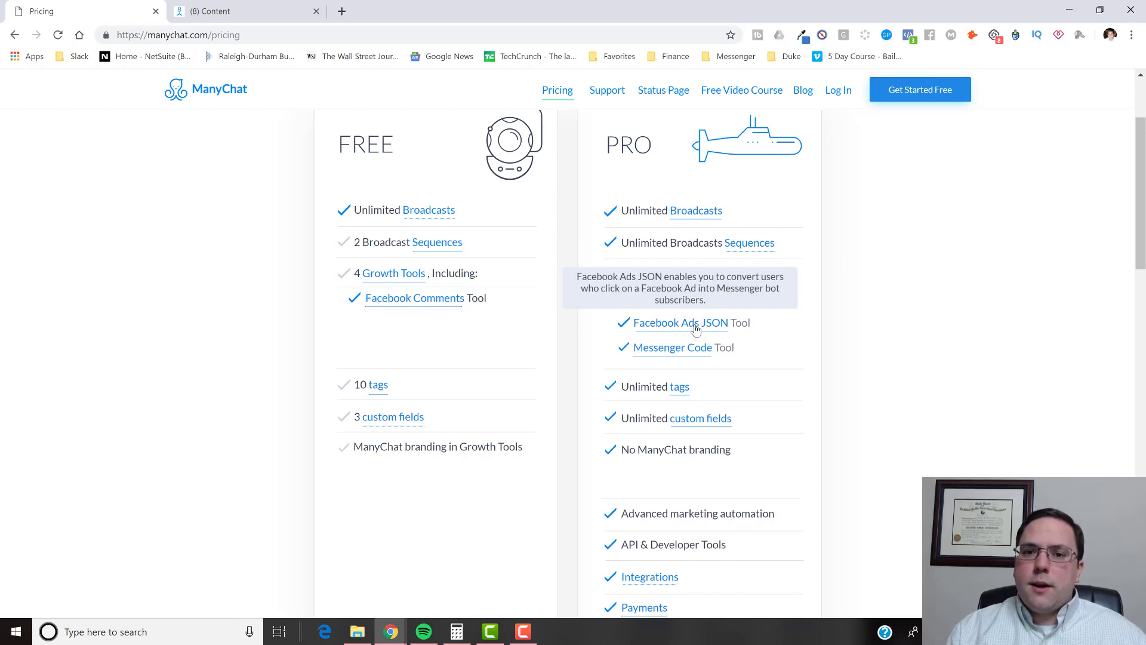
mouse_move(911, 331)
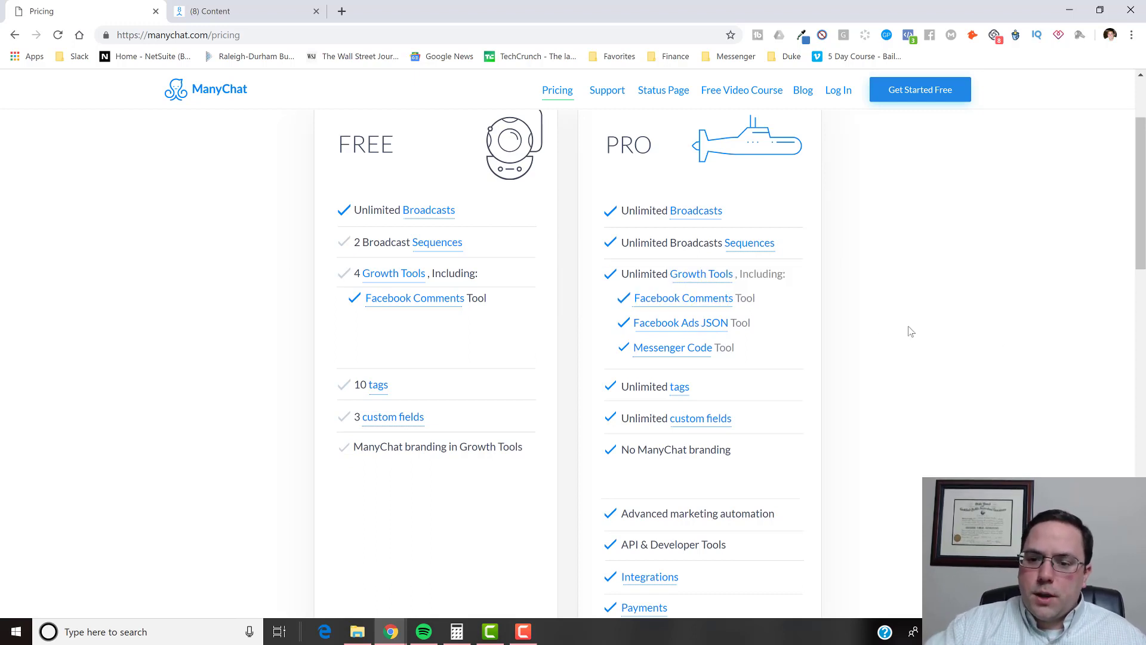
scroll("down", 3)
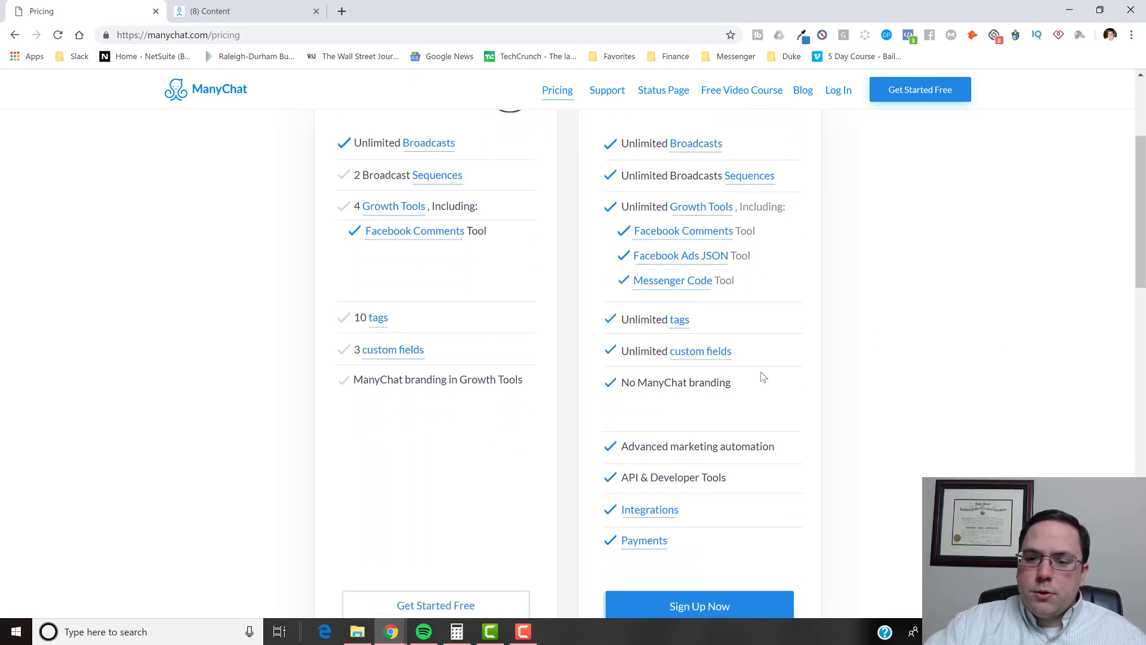
mouse_move(722, 328)
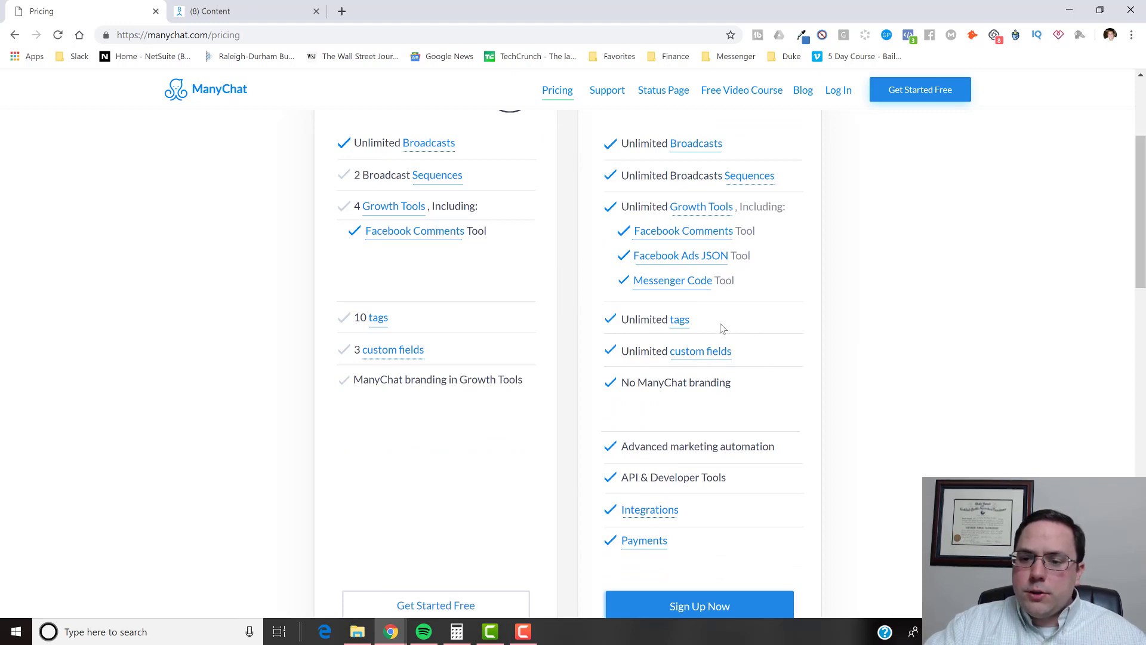
mouse_move(696, 324)
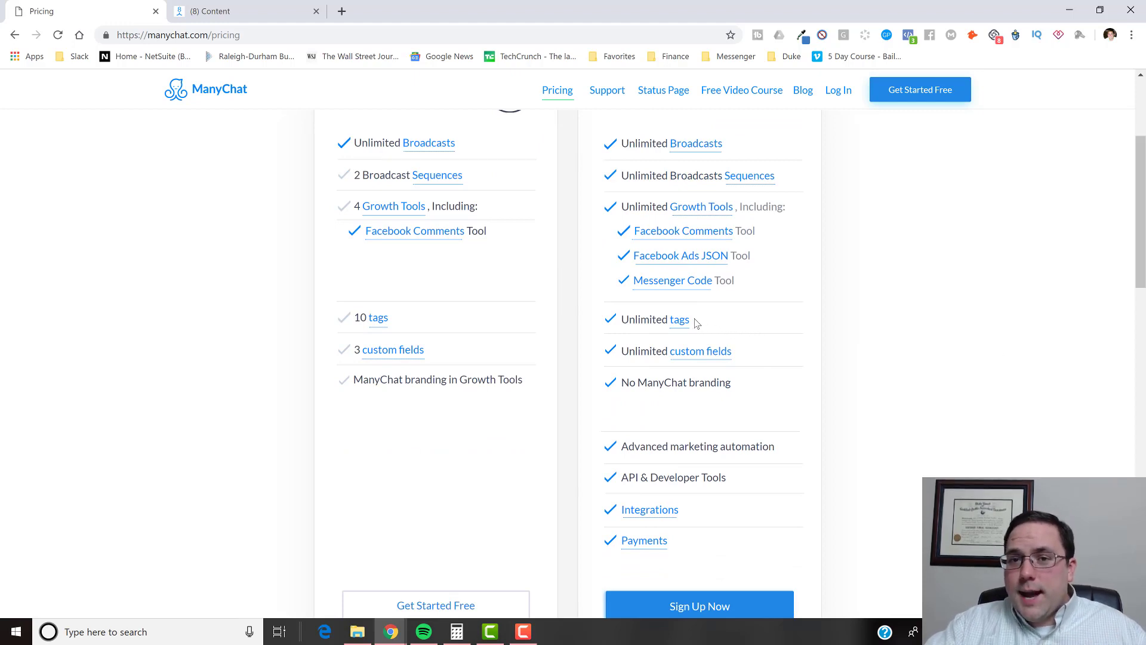
mouse_move(719, 312)
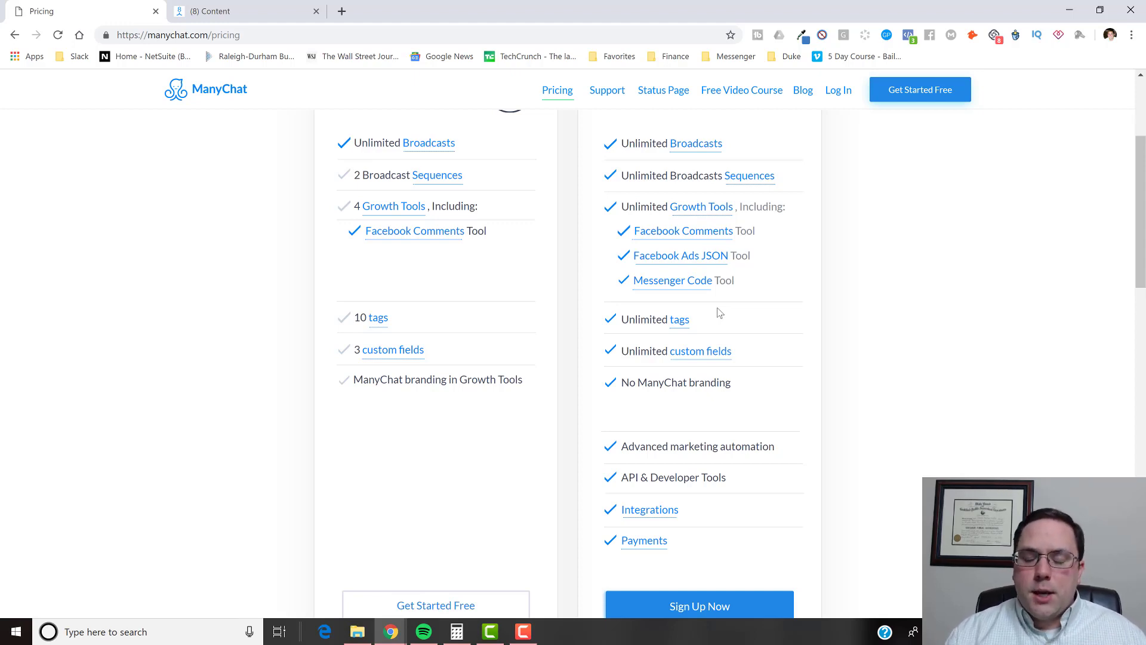
mouse_move(789, 342)
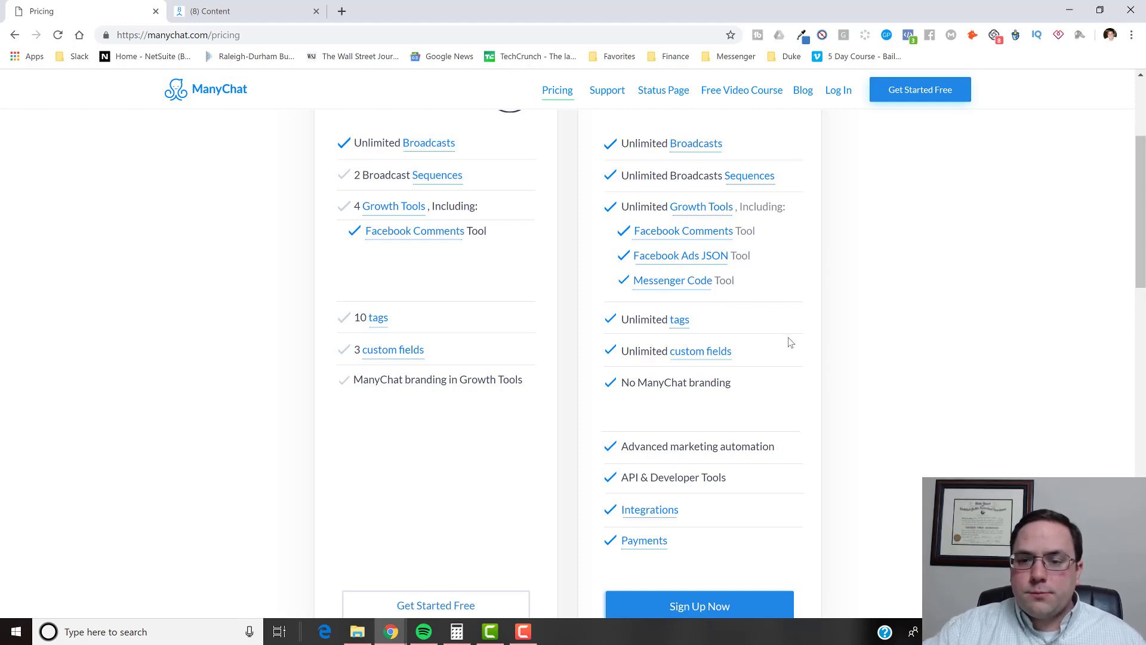
mouse_move(814, 327)
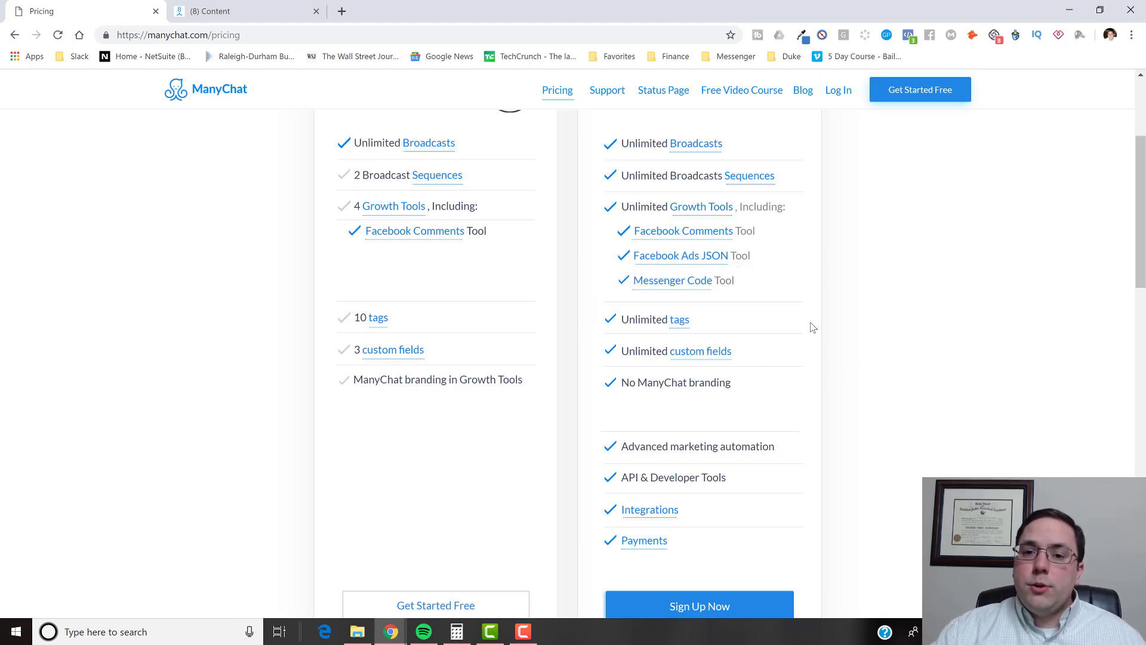
mouse_move(676, 364)
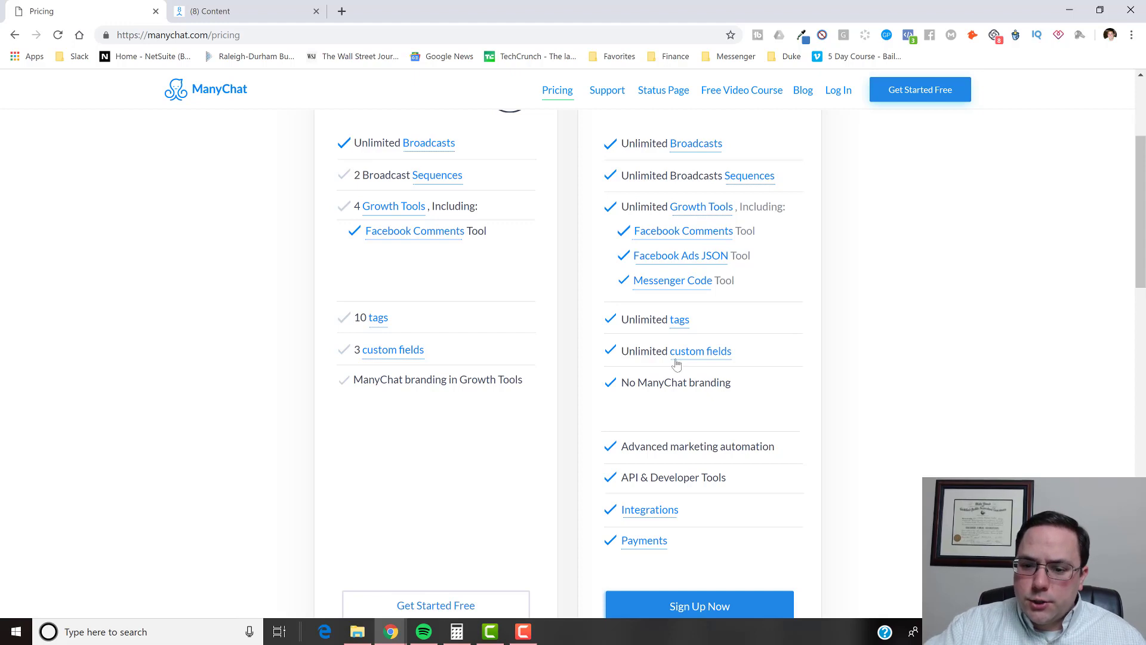
mouse_move(854, 424)
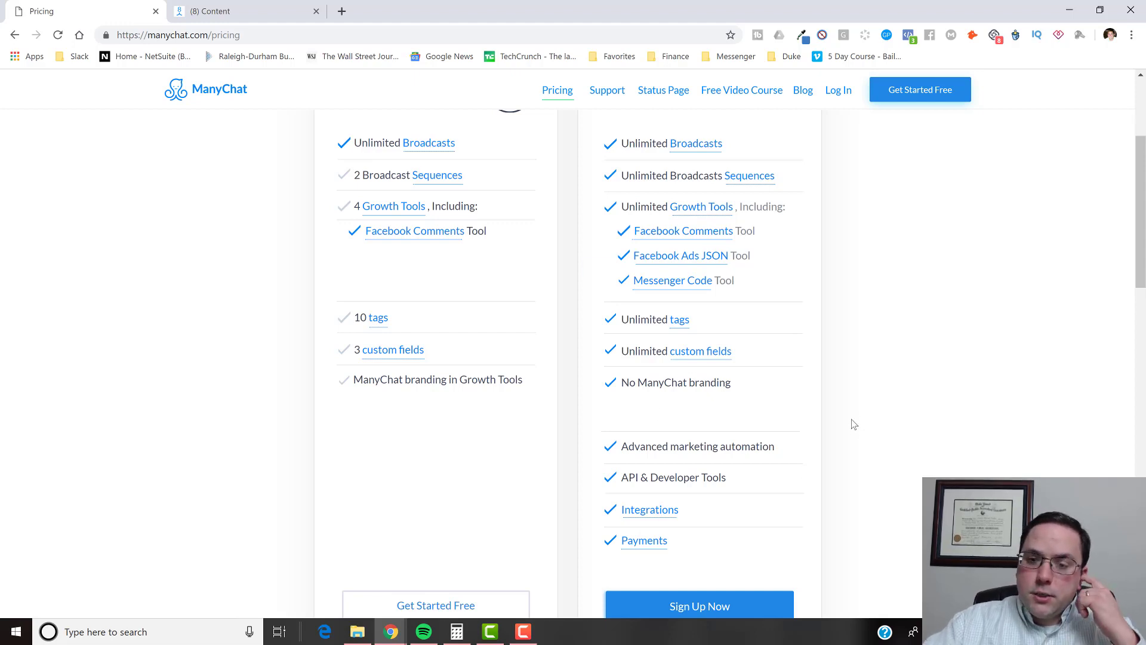
mouse_move(649, 509)
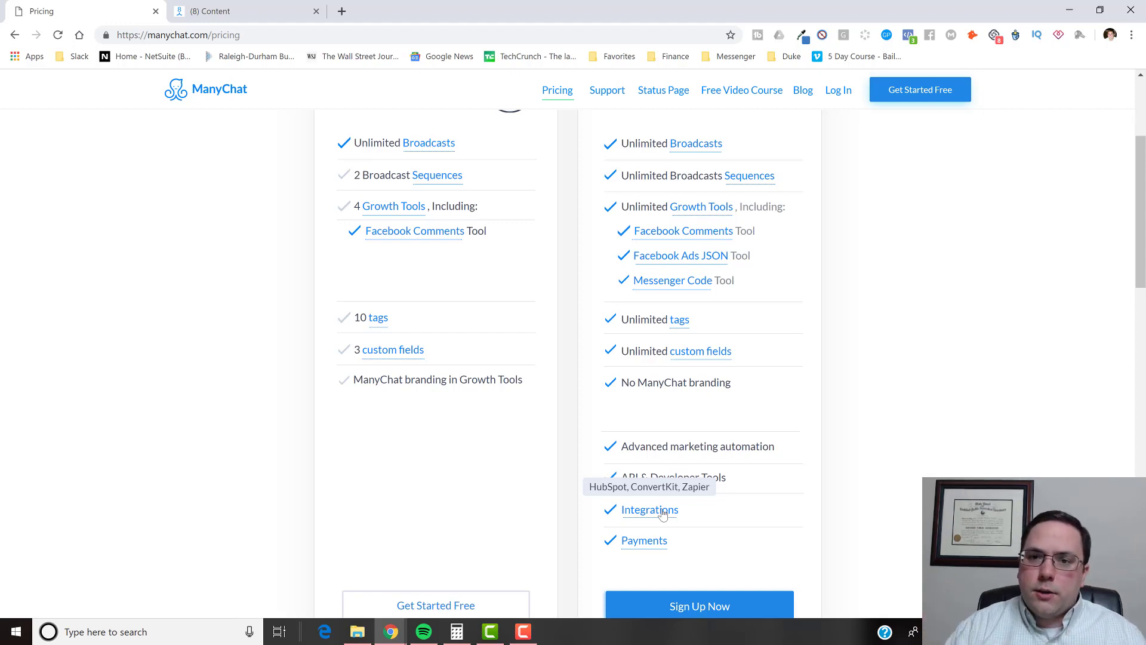
mouse_move(724, 427)
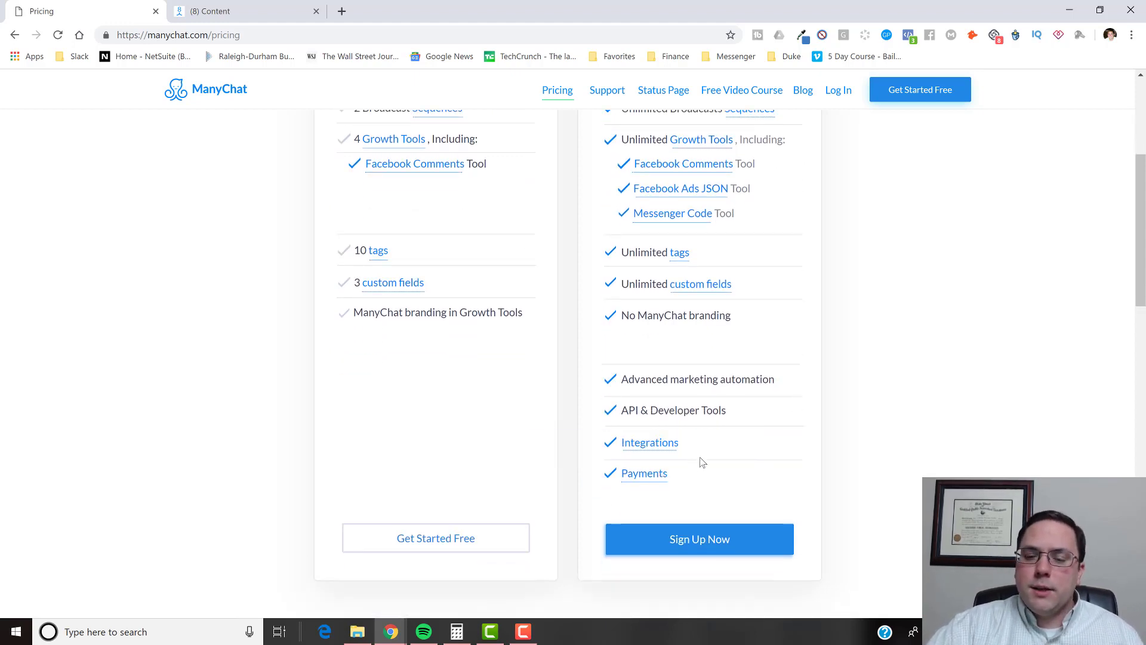
mouse_move(692, 466)
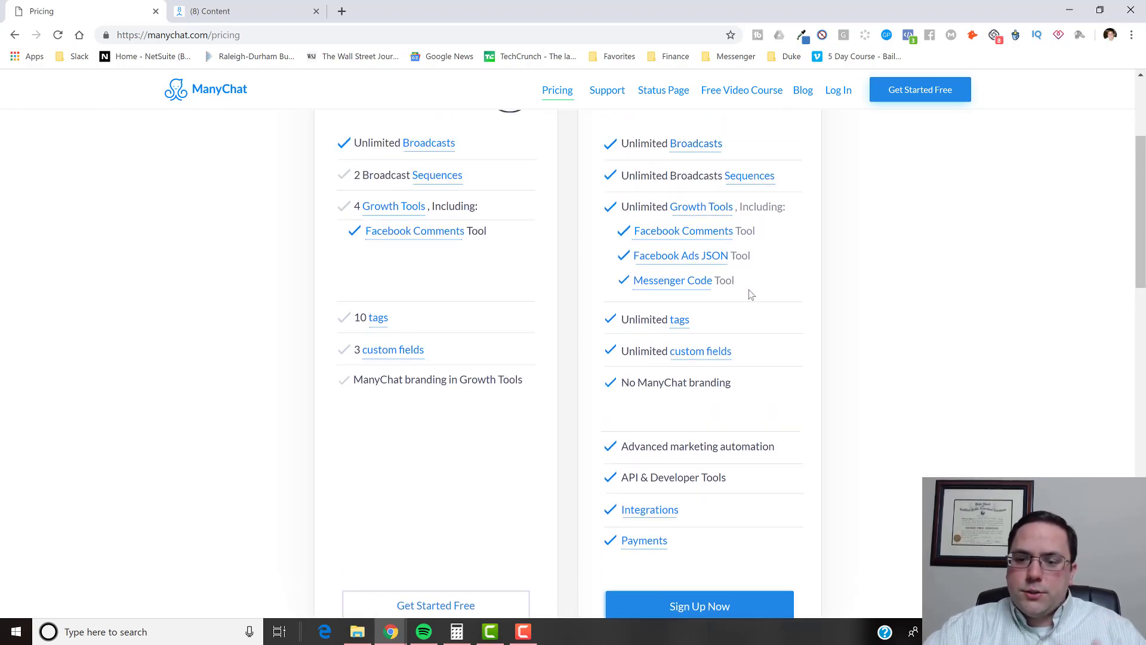
mouse_move(664, 387)
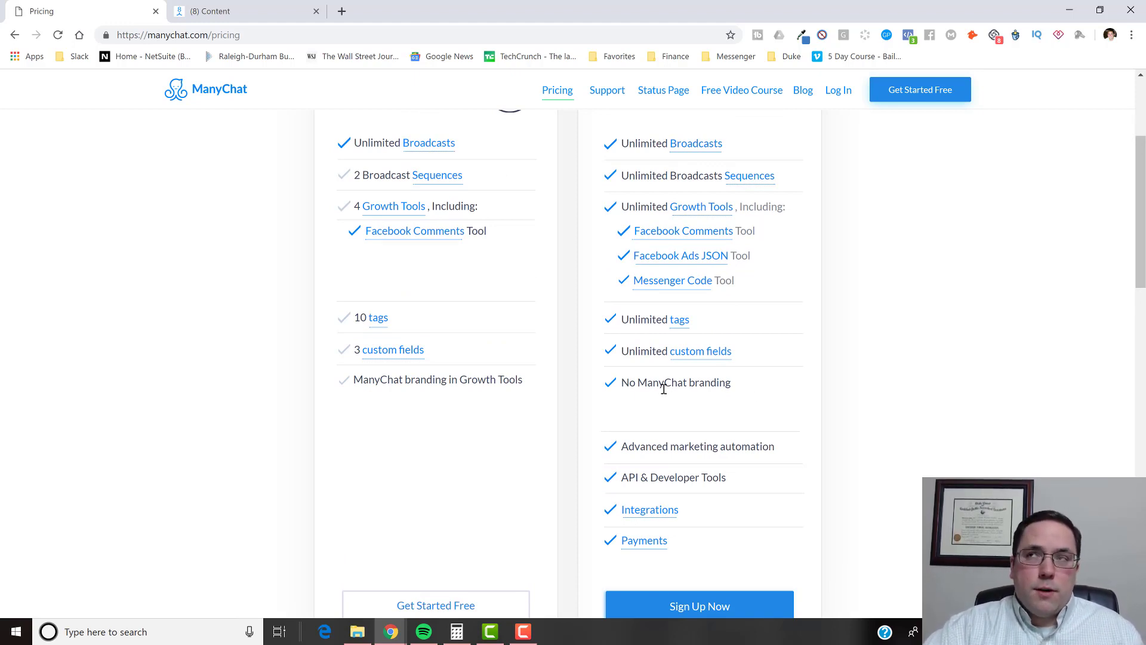
mouse_move(694, 393)
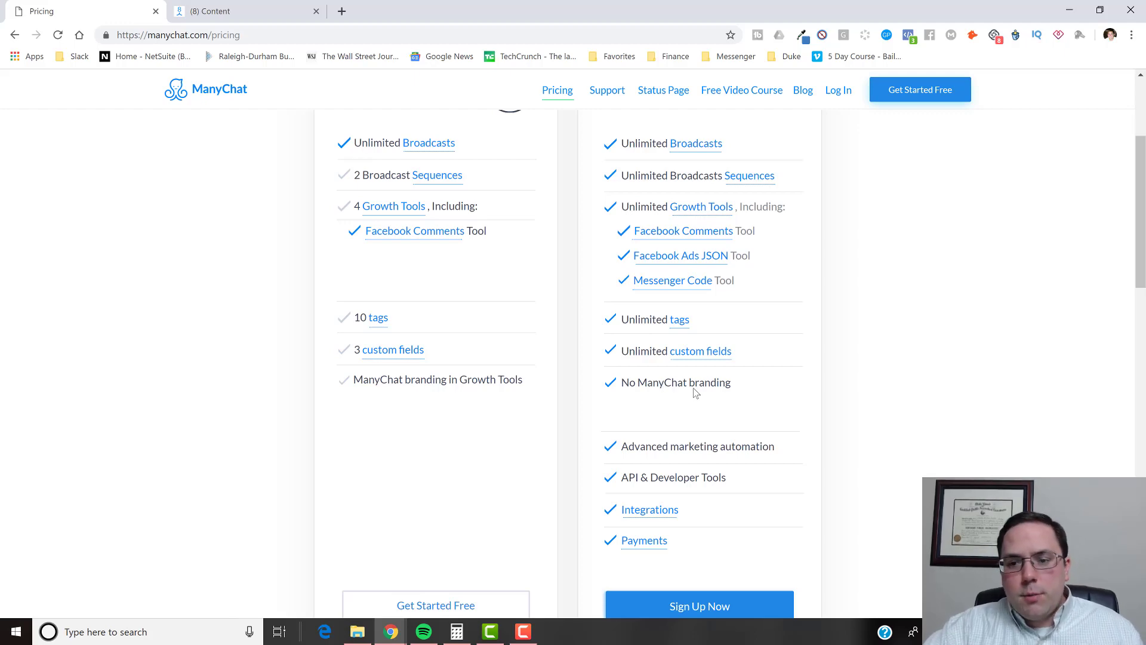
scroll("up", 3)
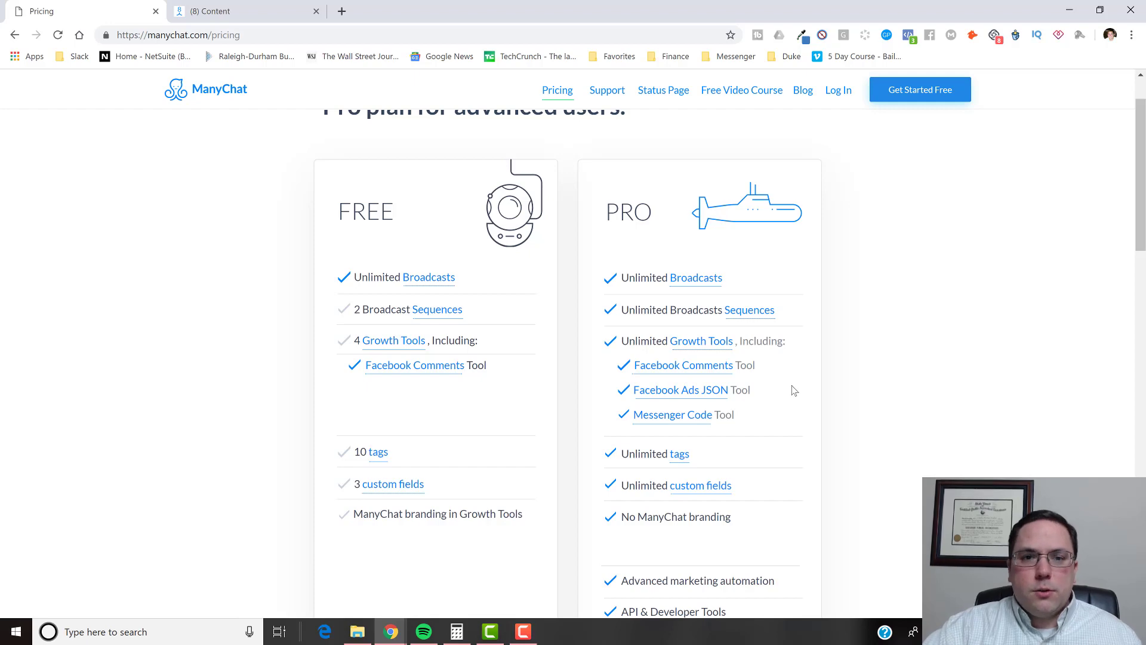
mouse_move(784, 380)
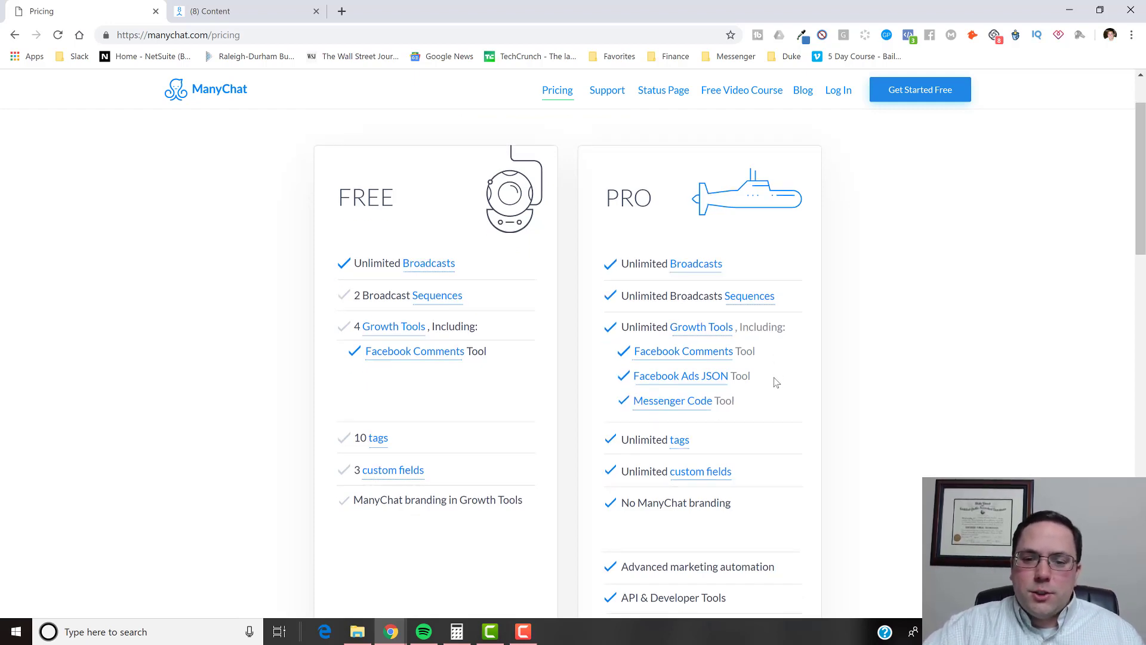
Scroll past the plan cards to the 'Proper payment for every size' section showing 1,000 subscribers for $15/month.
scroll("down", 3)
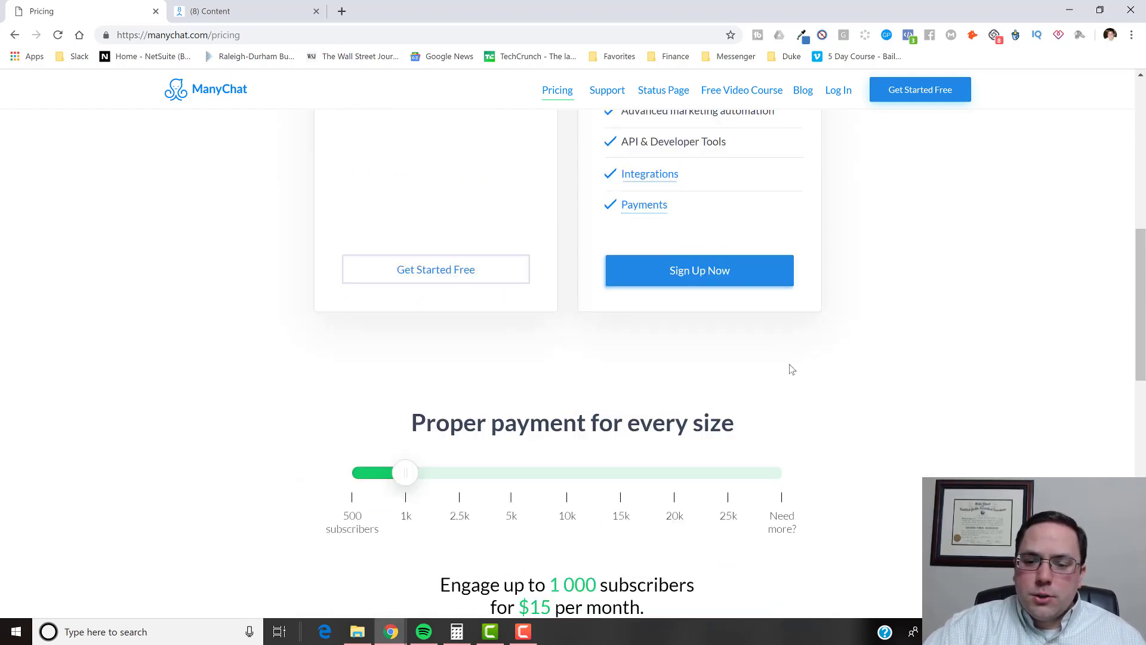
scroll("down", 3)
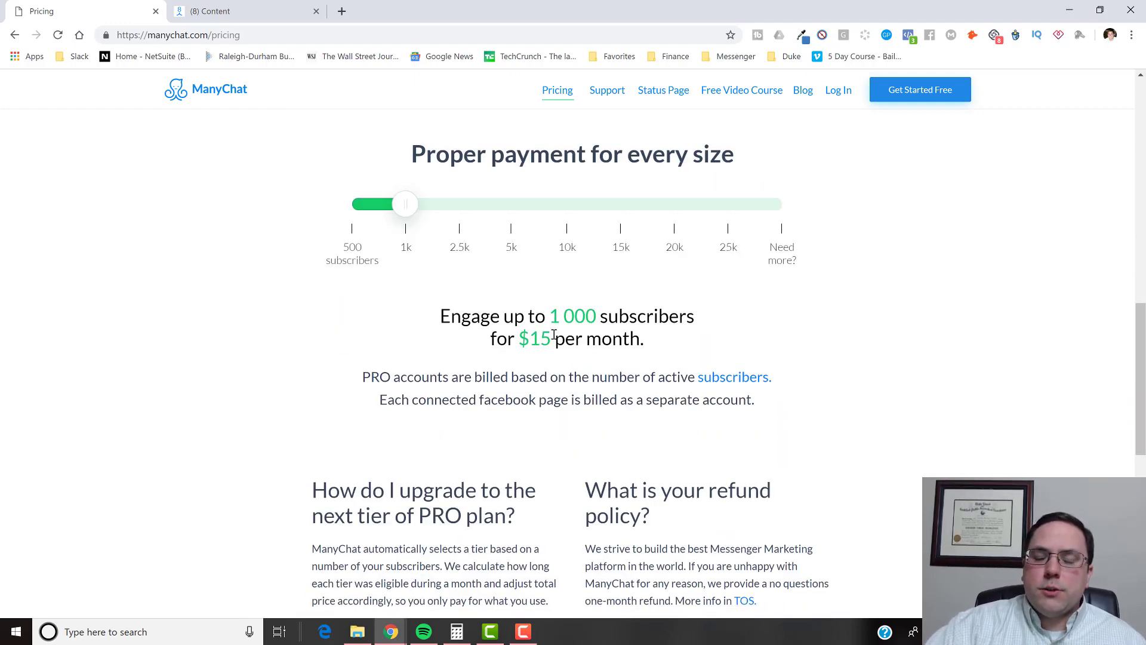
mouse_move(675, 231)
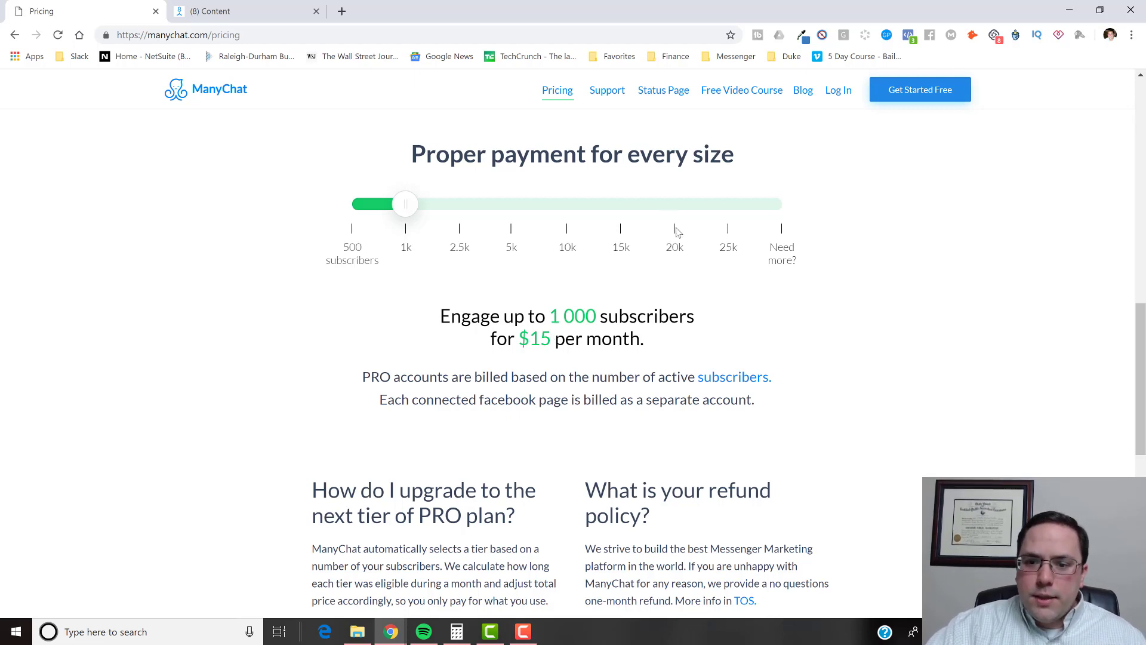
mouse_move(638, 193)
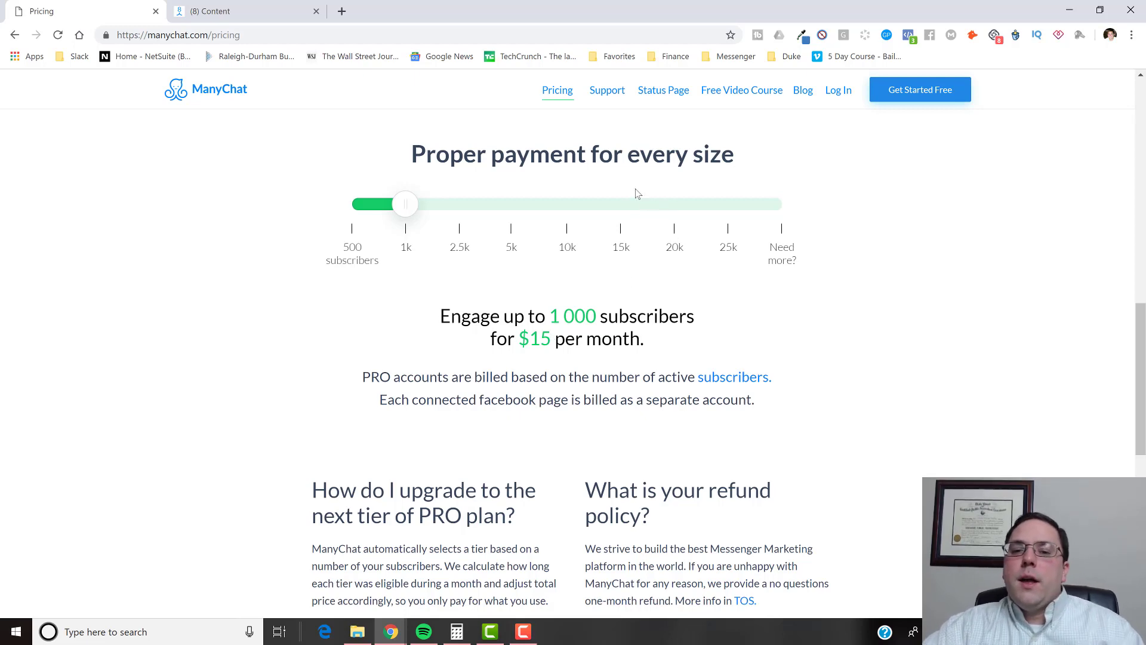
mouse_move(569, 205)
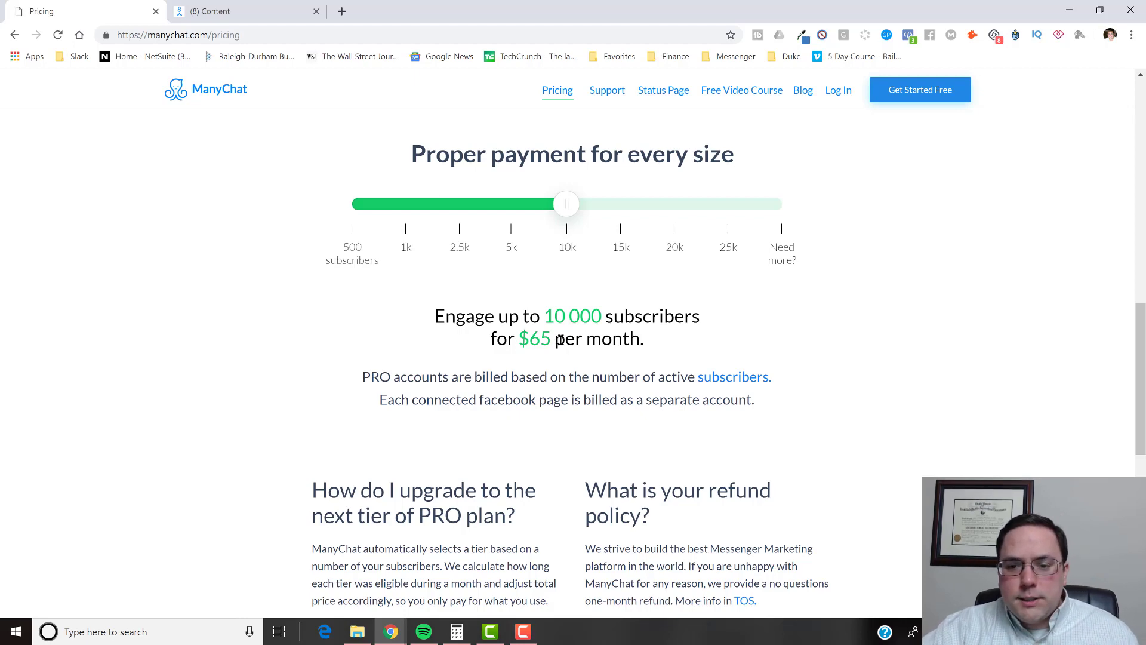
mouse_move(567, 322)
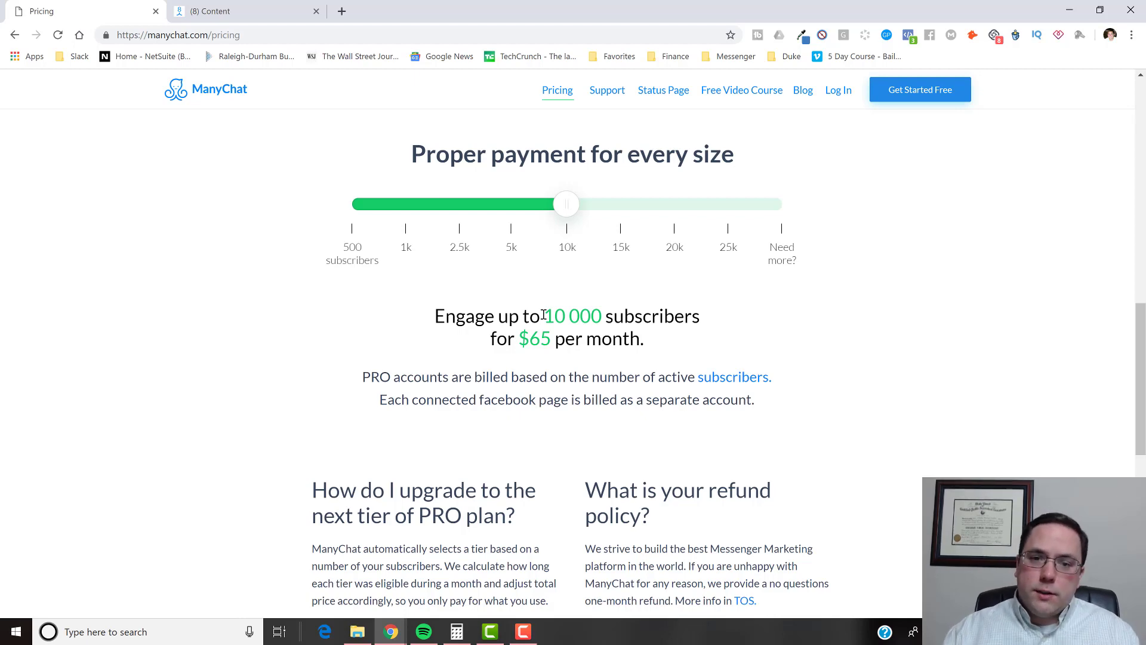
mouse_move(544, 293)
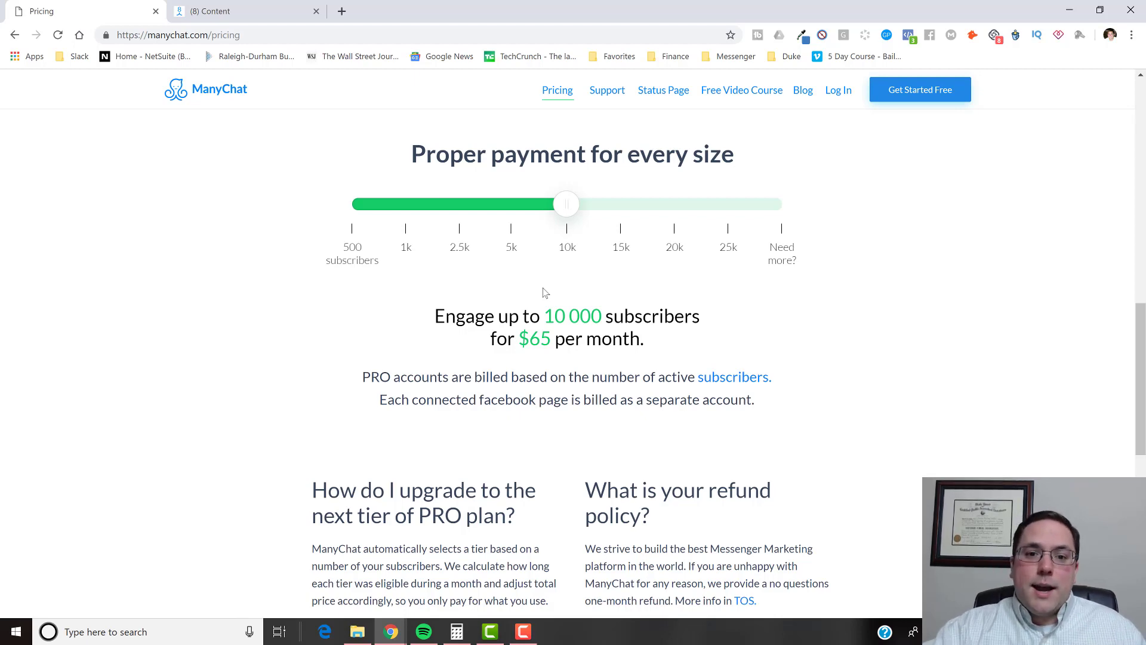
Search Google for 'neil patel messenger 10x' in a new tab and skim the results.
left_click(501, 10)
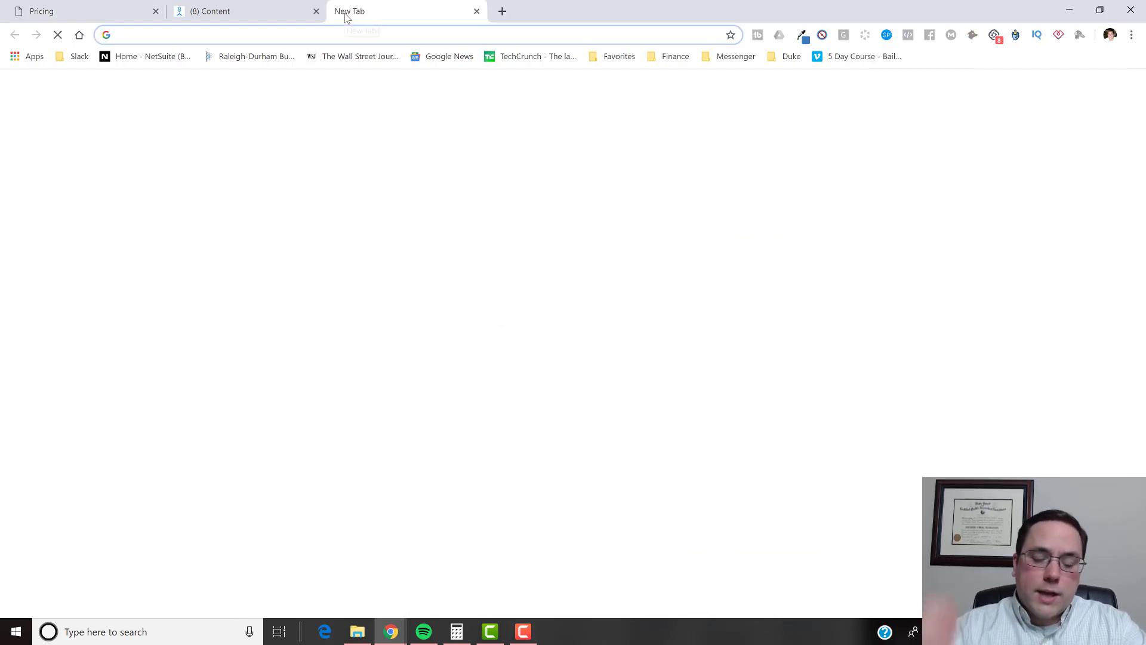
type("neil")
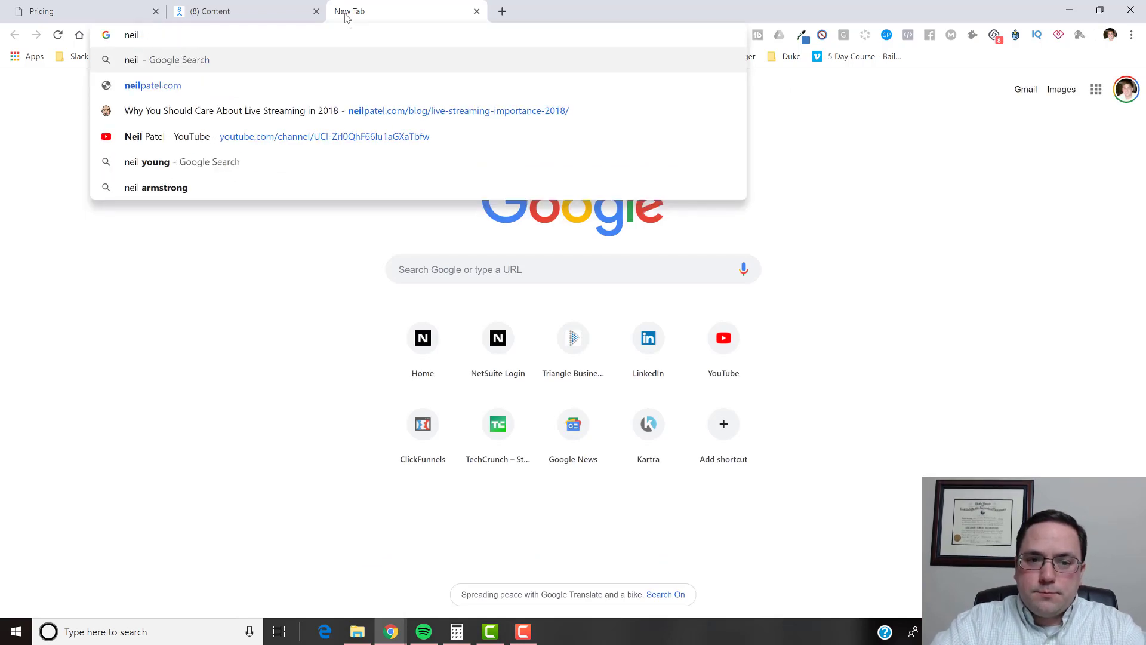
type("patel")
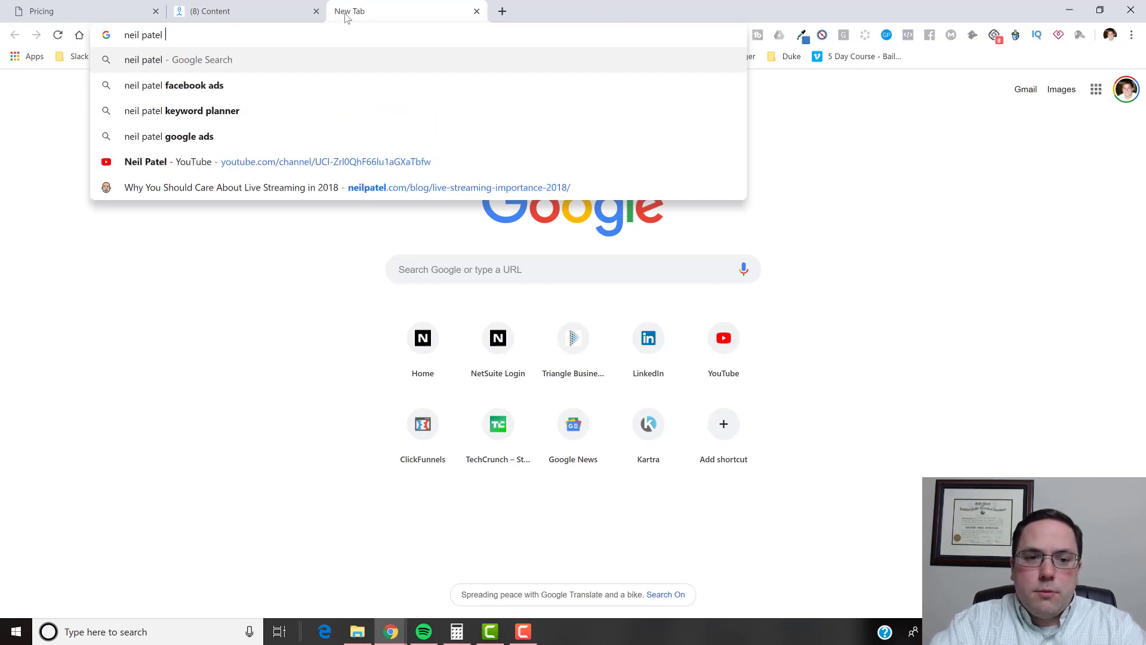
type("messgner")
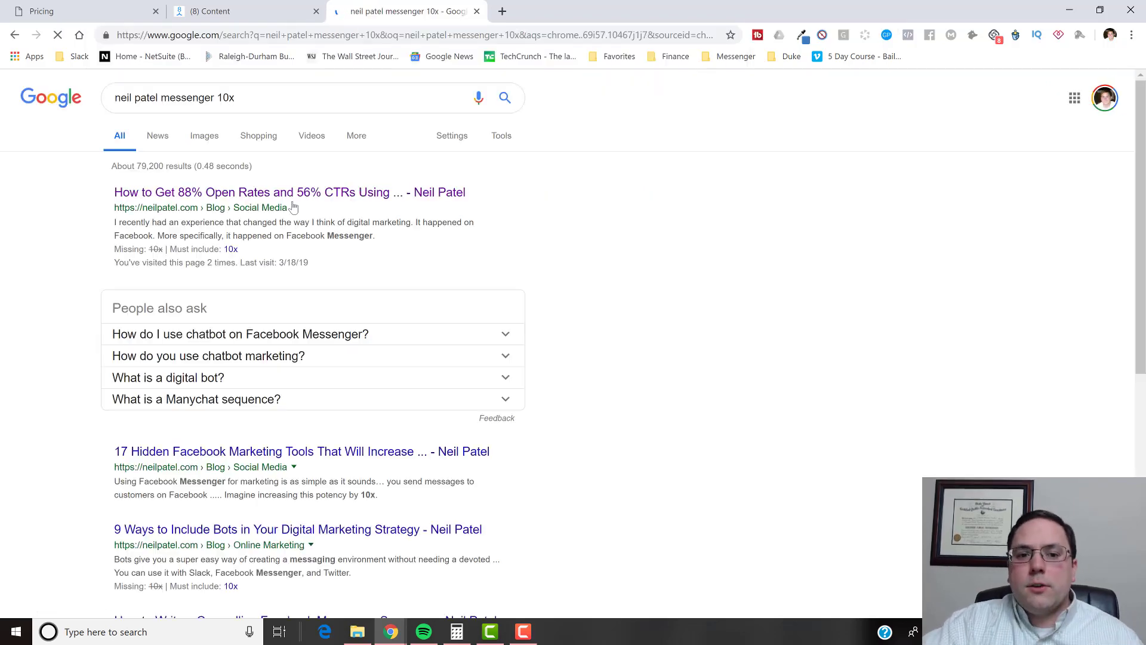
left_click(289, 191)
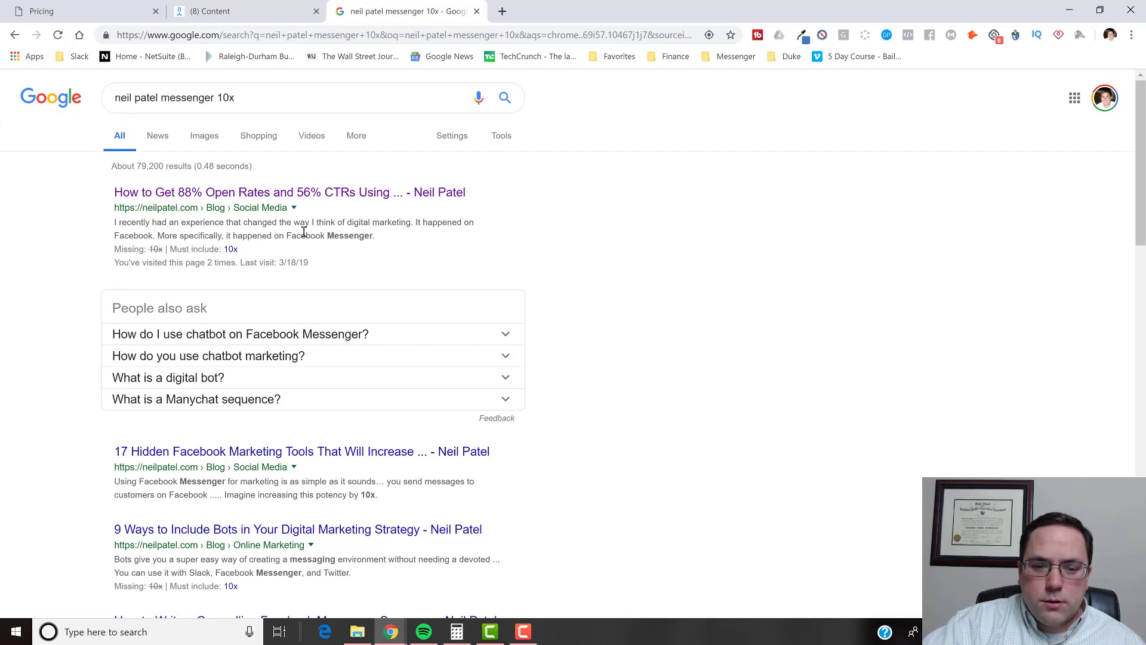
mouse_move(290, 191)
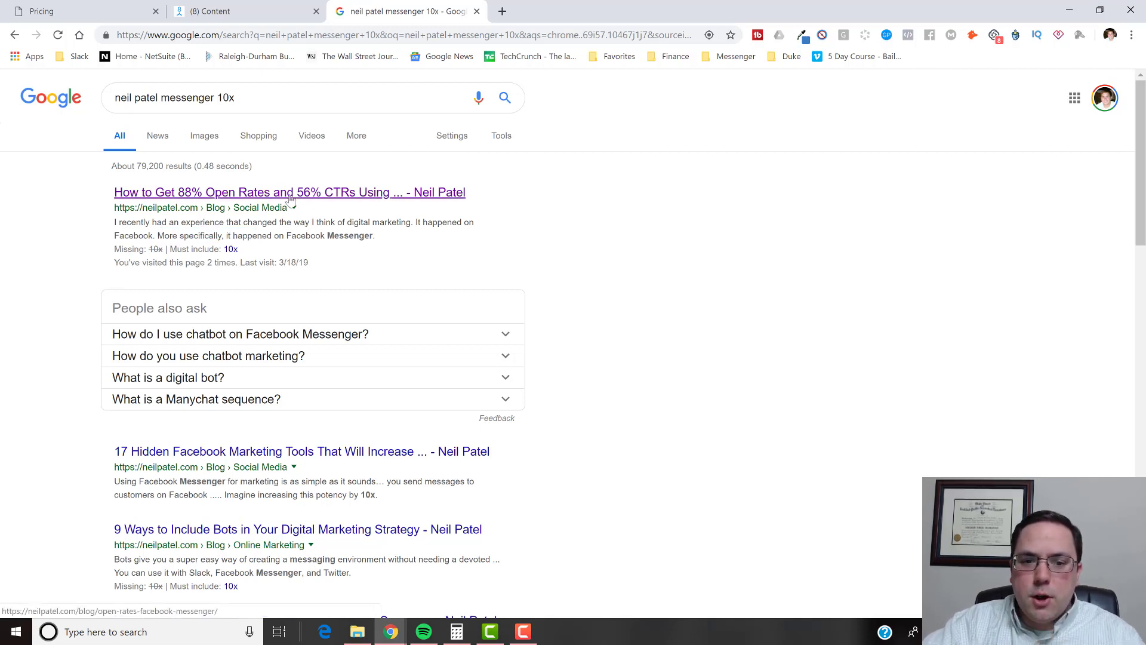
scroll("down", 3)
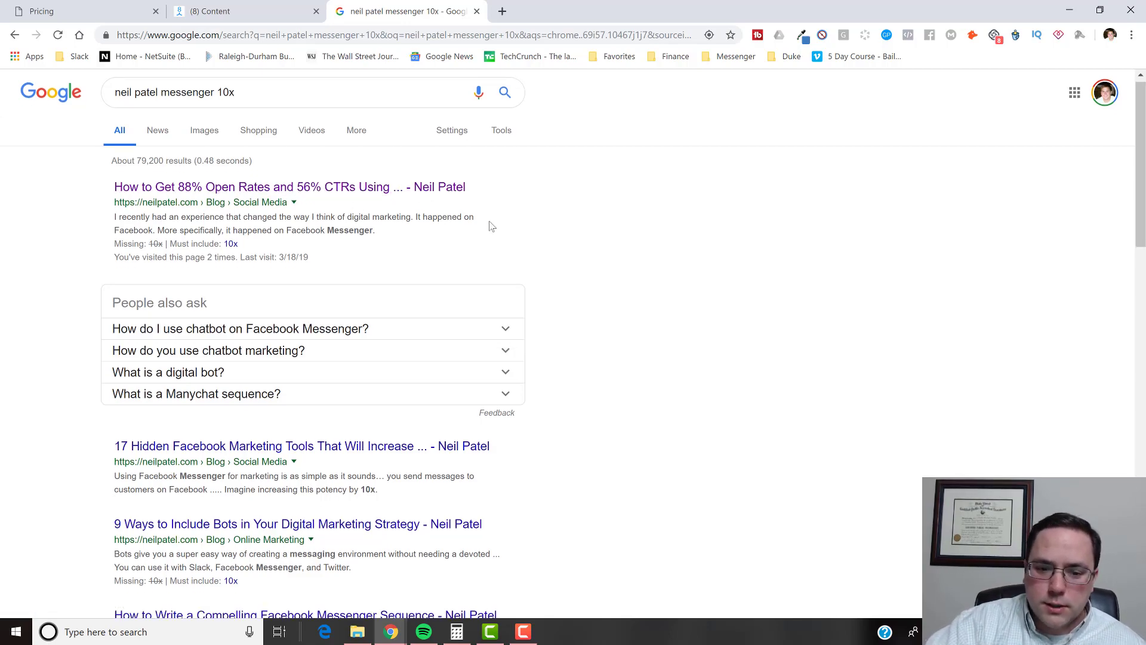
scroll("down", 3)
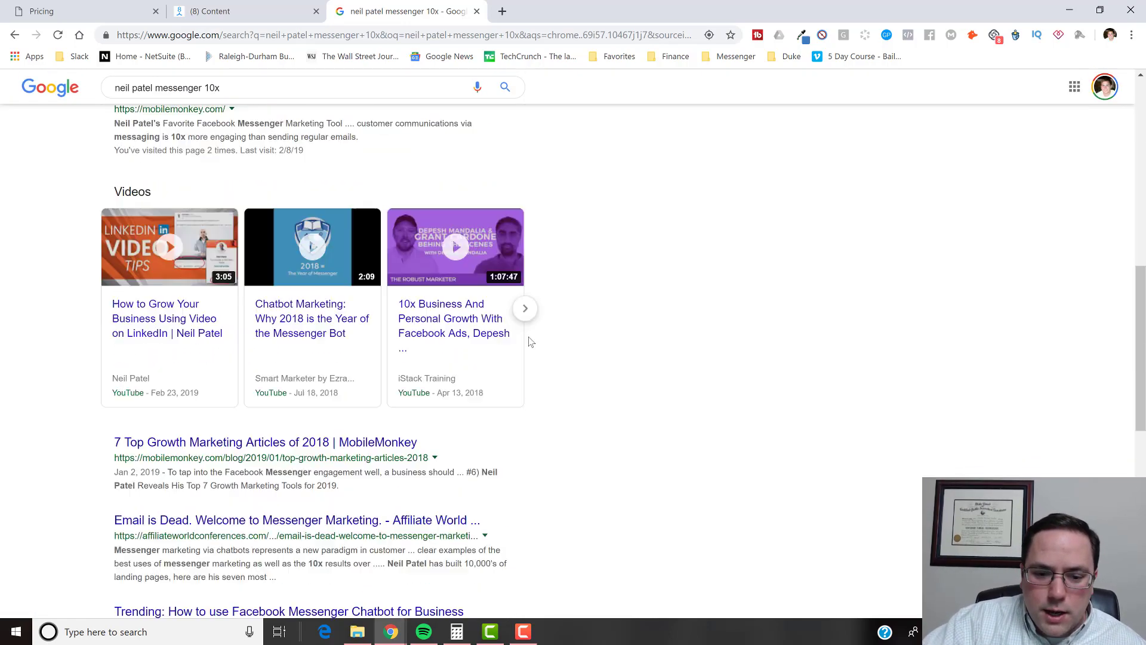
scroll("up", 3)
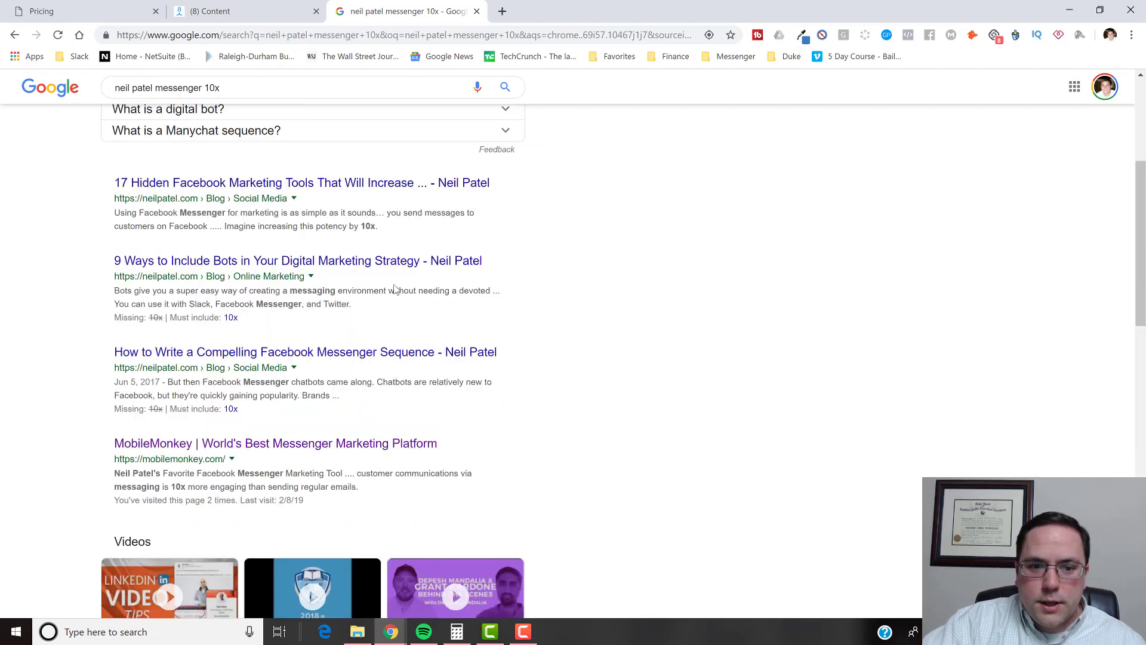
Revise the Google query to 'neil patel messenger 10 times' and run it.
type("t")
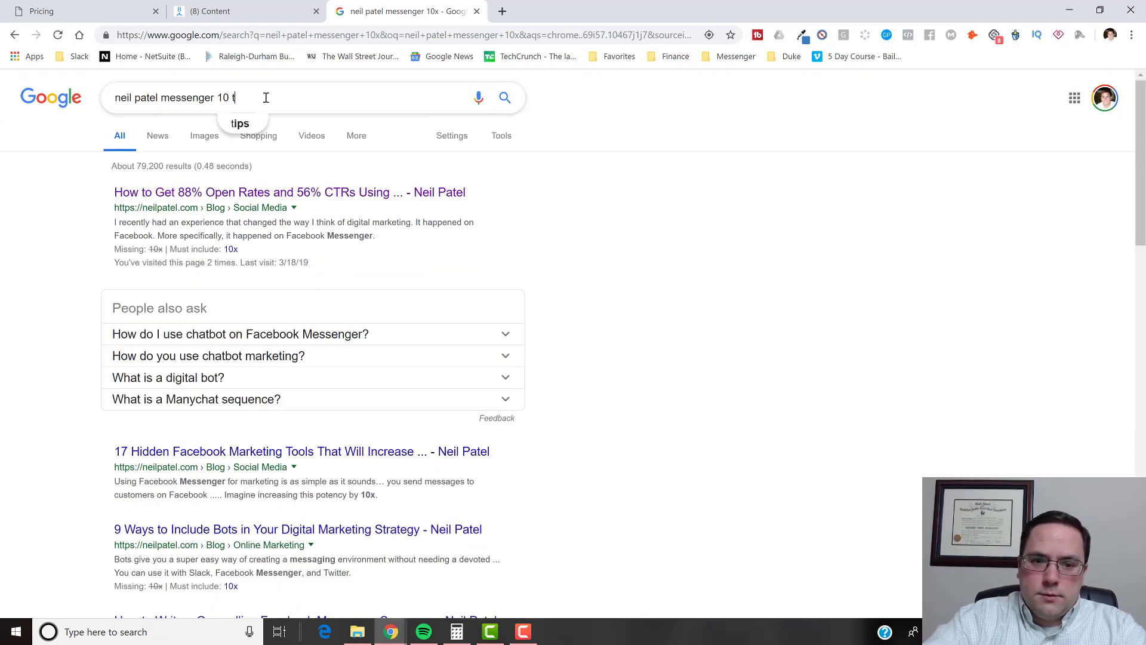
type("i9ems")
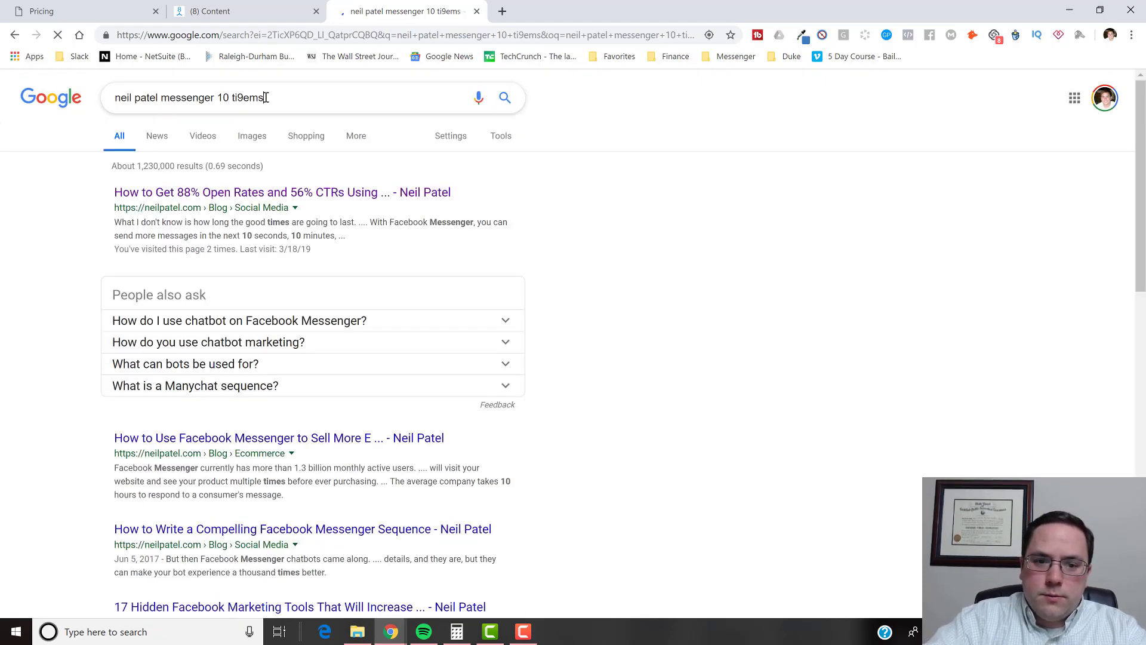
key("Return")
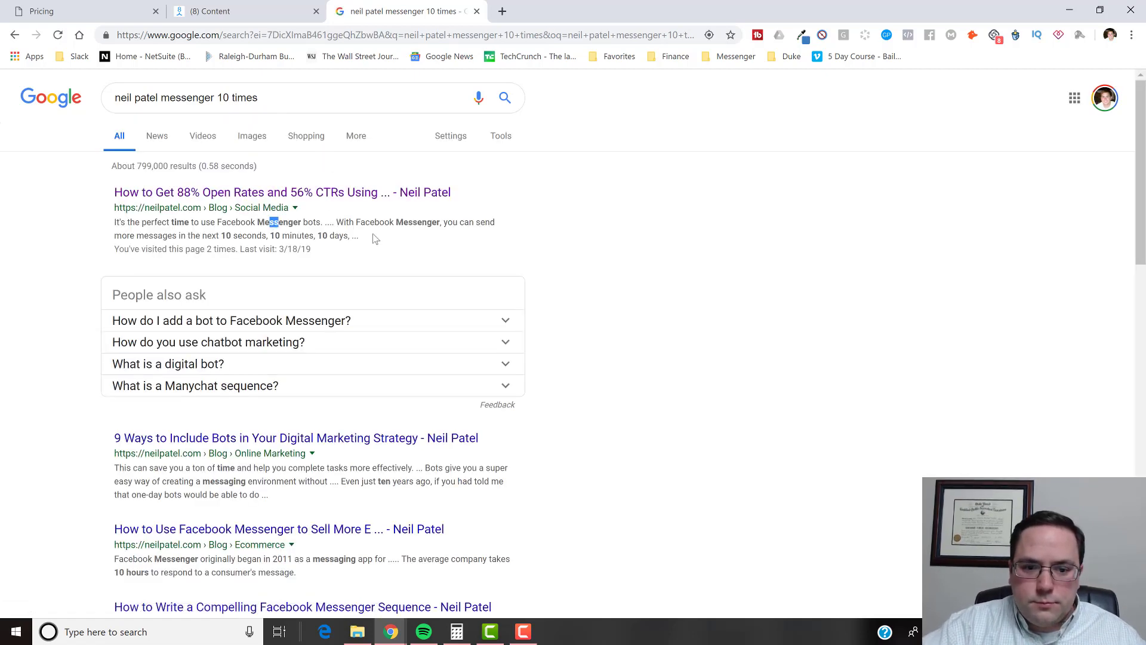
Skim the new results, then return to the ManyChat tab showing 10,000 subscribers at $65/month.
scroll("down", 3)
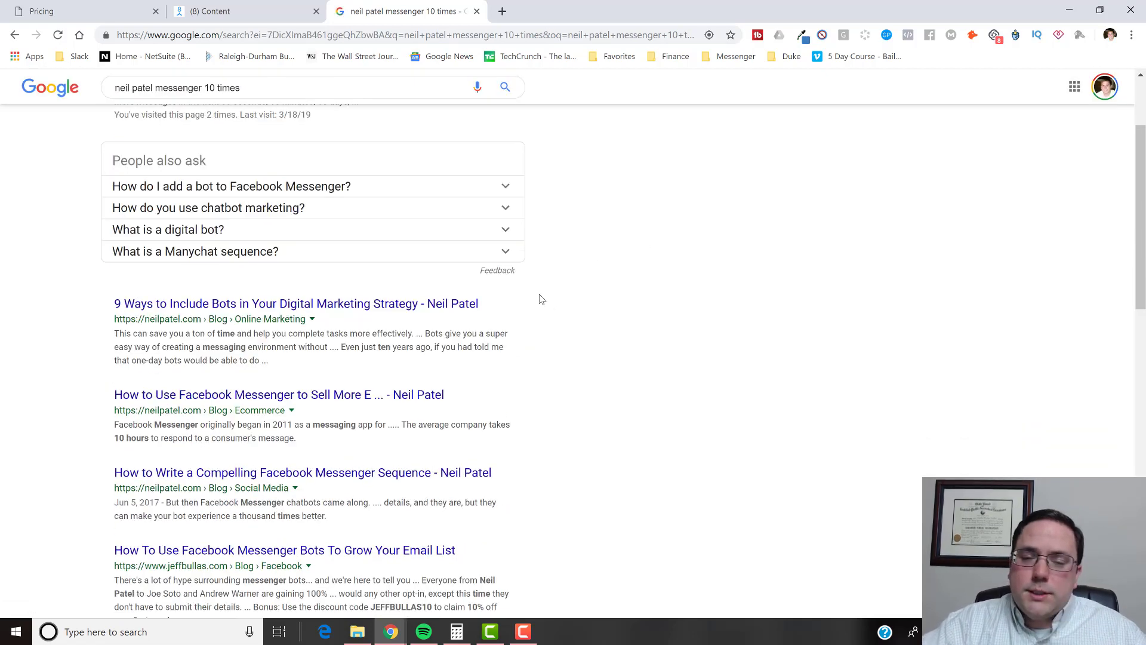
scroll("up", 3)
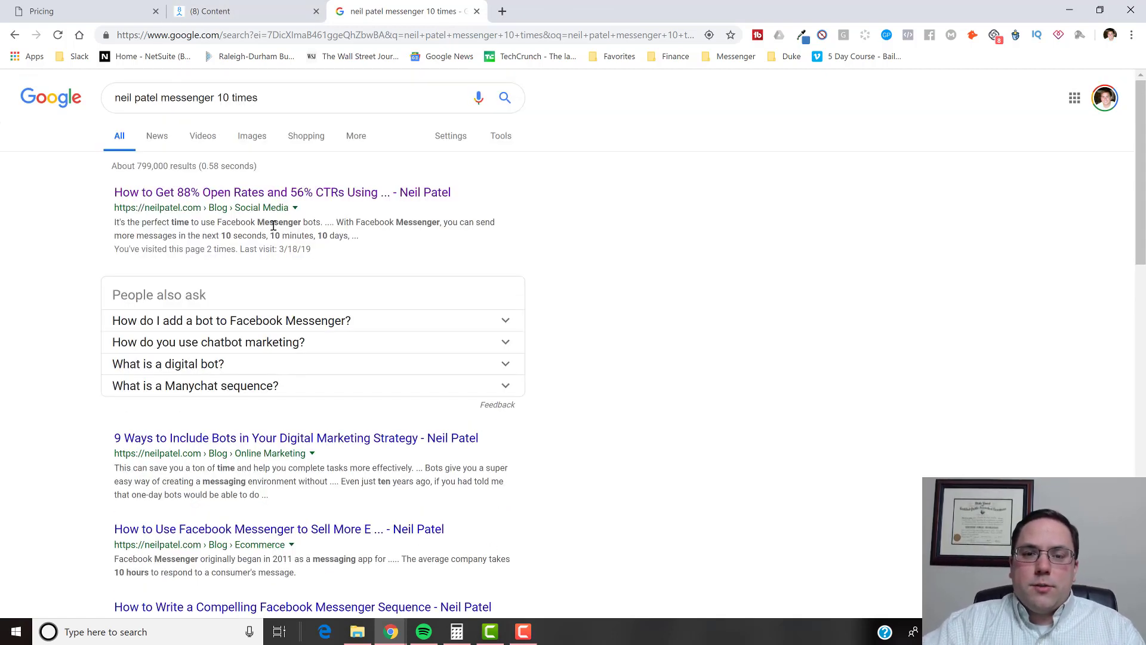
left_click(44, 11)
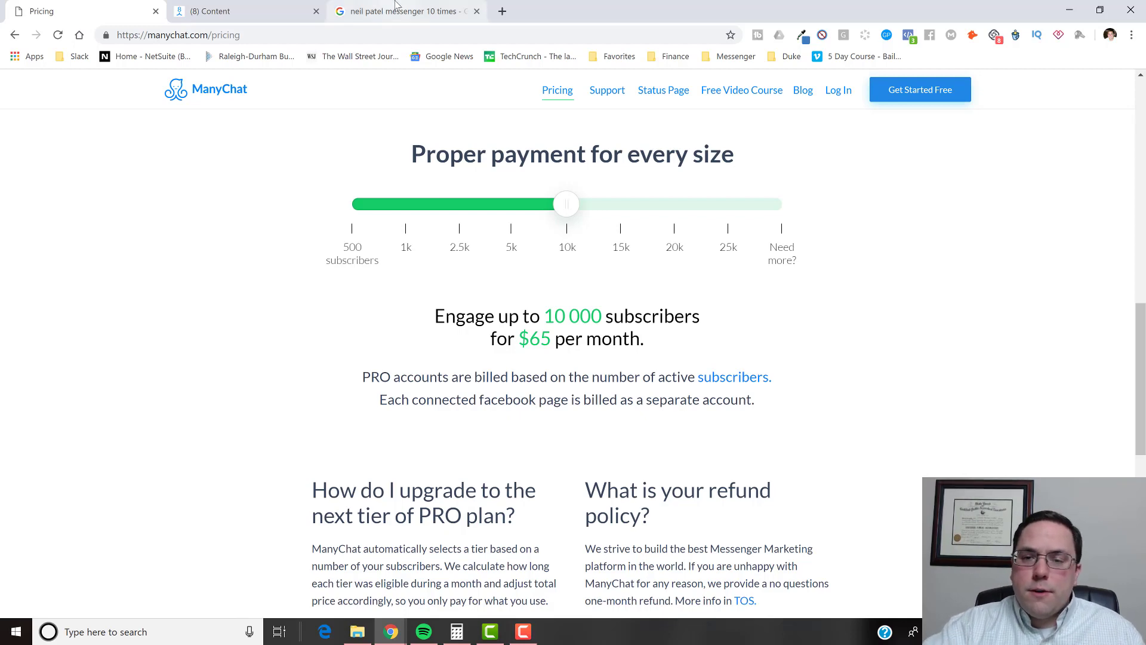
mouse_move(406, 11)
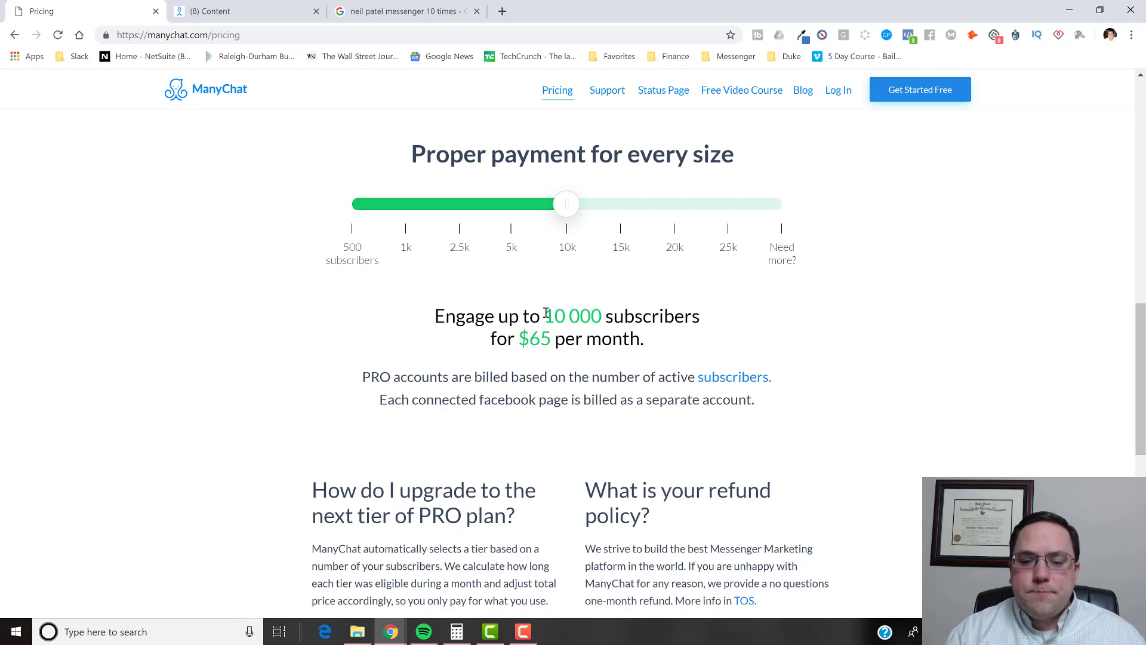
Scroll up from the subscriber slider to the FREE and PRO headings and feature lists.
scroll("up", 3)
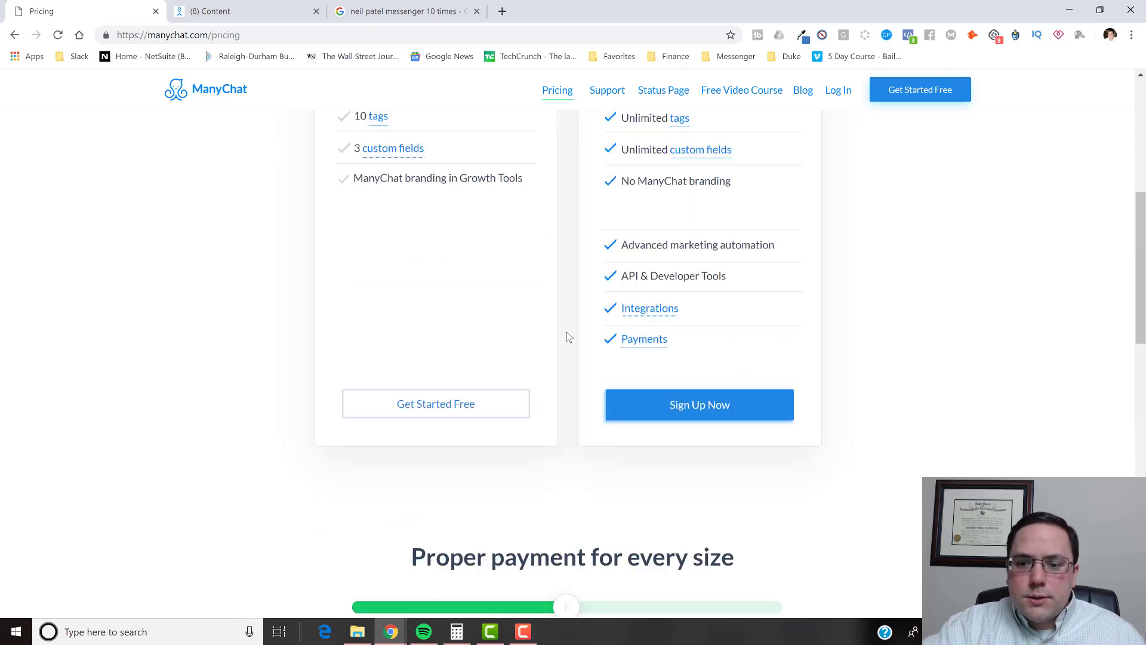
scroll("up", 3)
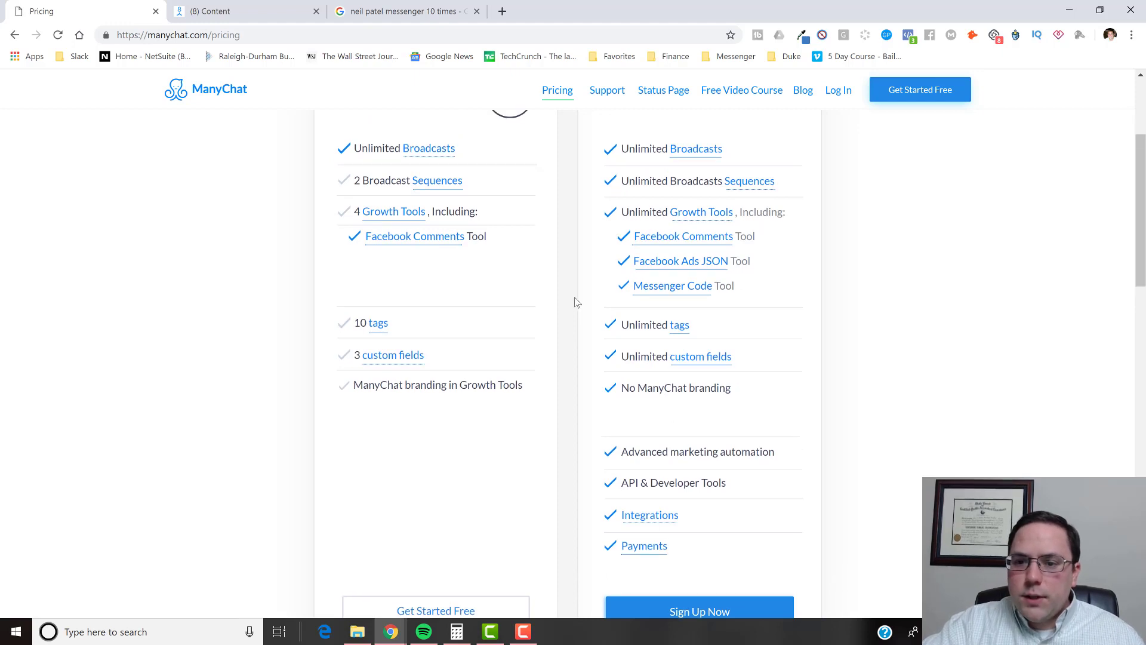
scroll("up", 3)
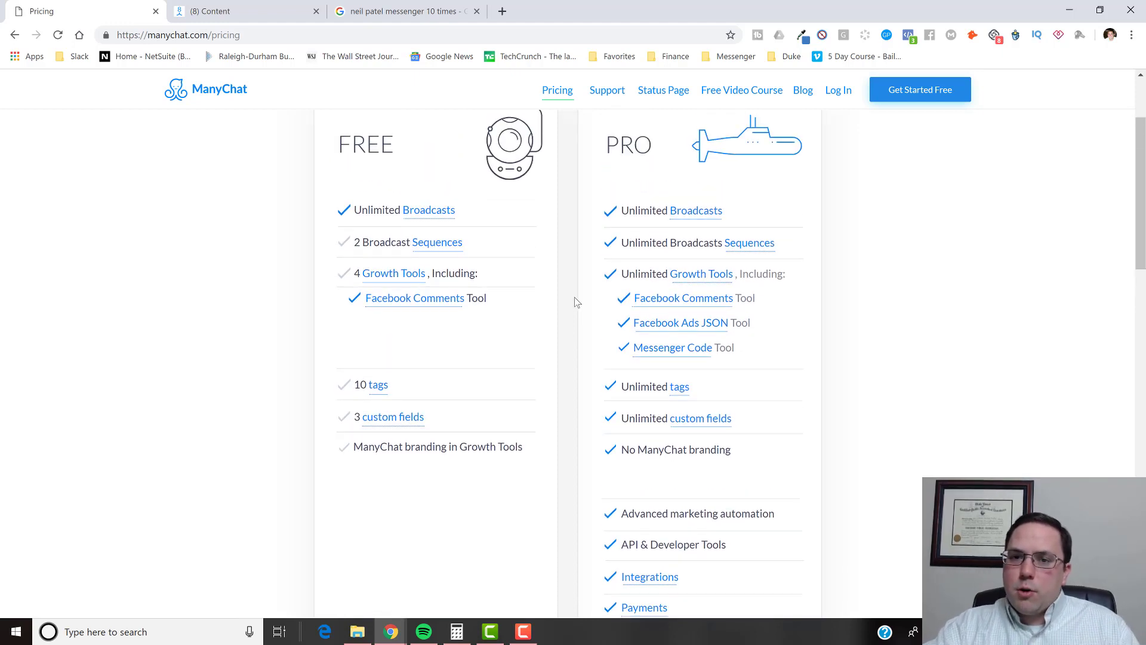